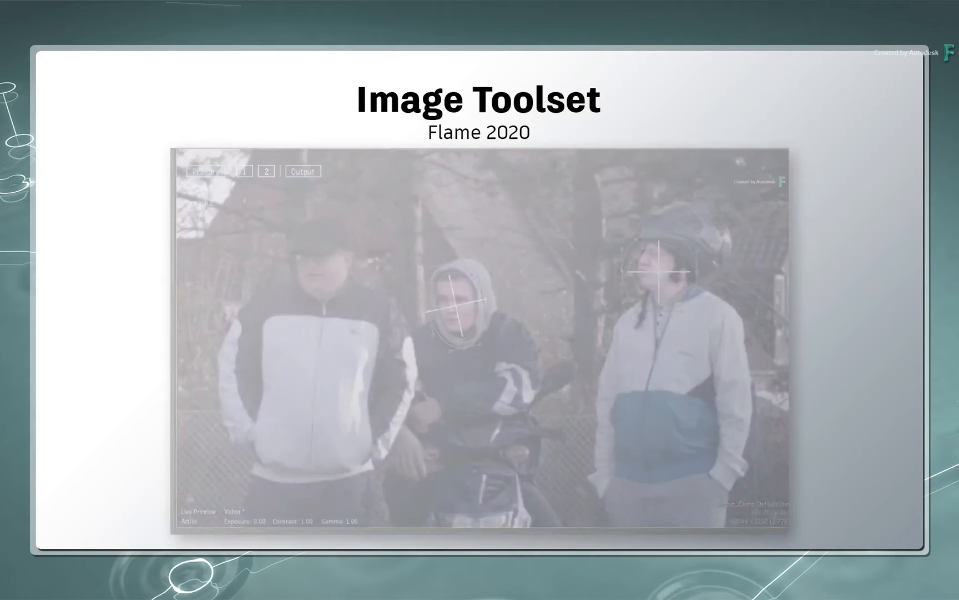
# - Advance past the Image Toolset title card to the empty Batch schematic
pyautogui.press('right')
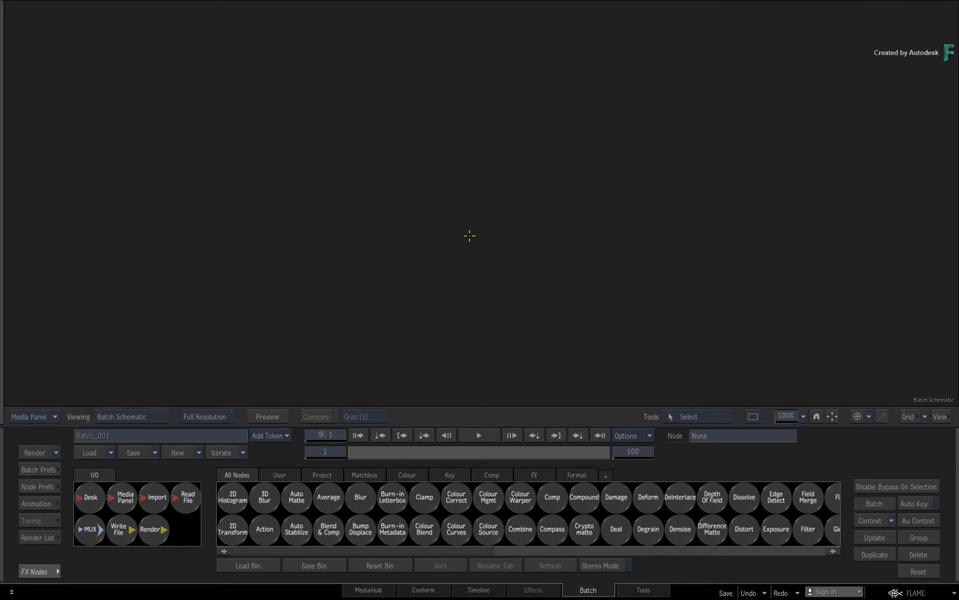
pyautogui.moveTo(470, 238)
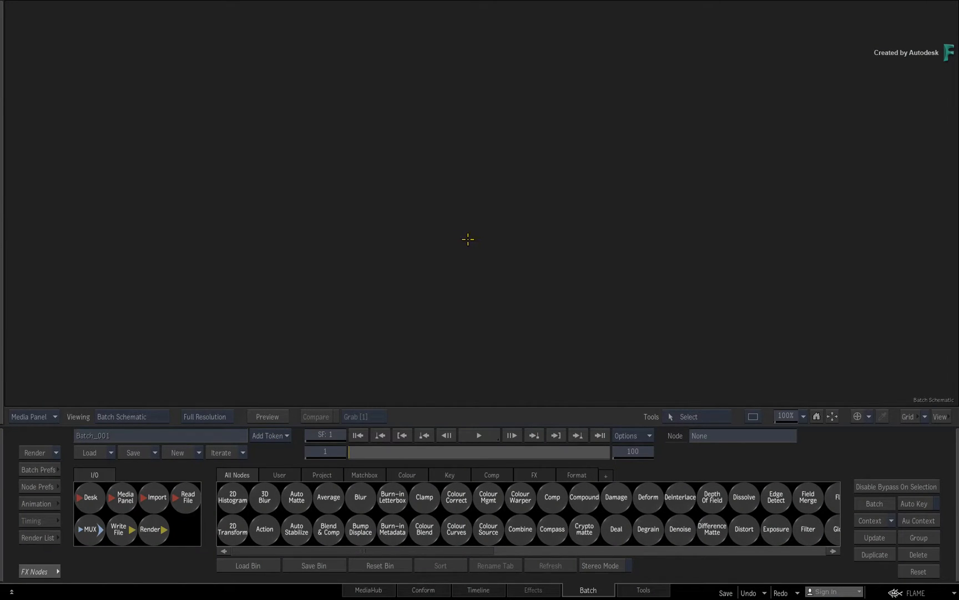
pyautogui.moveTo(470, 238)
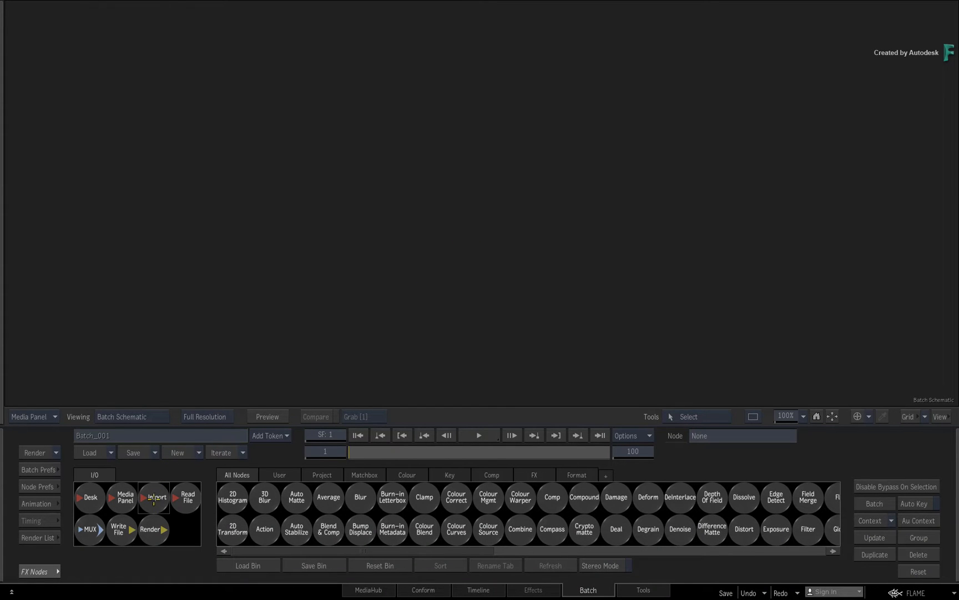
# - Import the City multichannel EXR clip into the batch as scene-linear Rec 709/sRGB
pyautogui.click(154, 496)
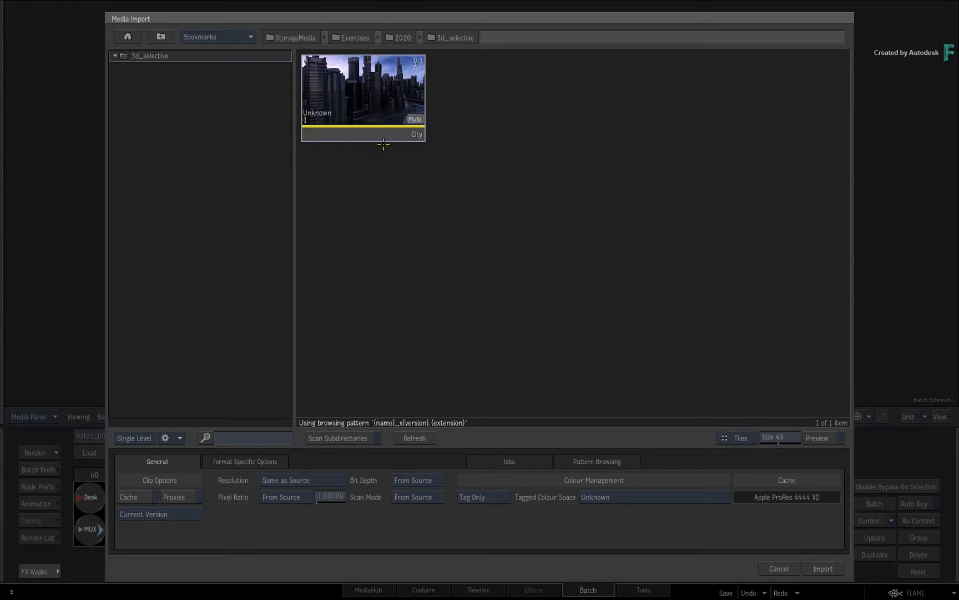
pyautogui.click(363, 89)
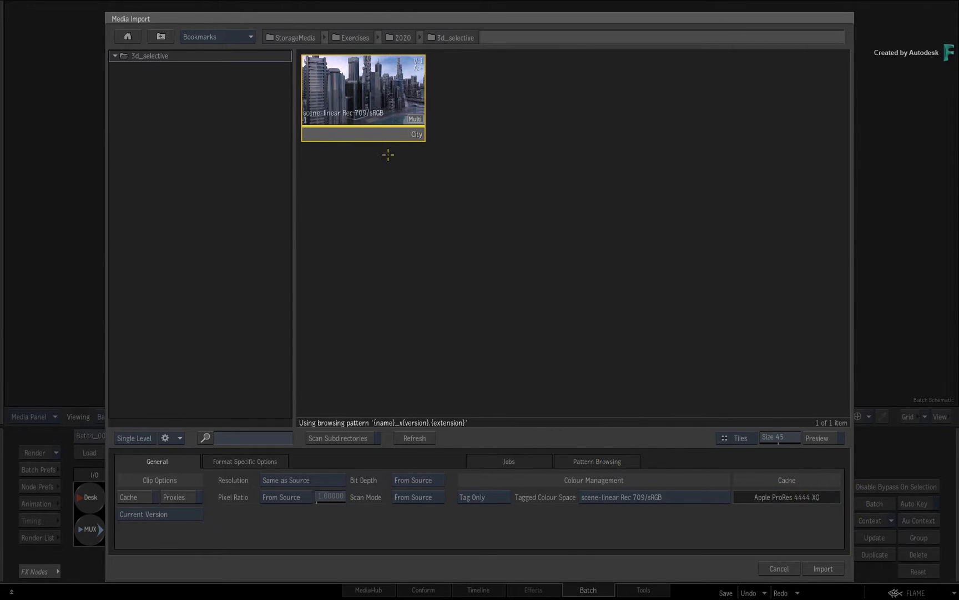
pyautogui.moveTo(371, 160)
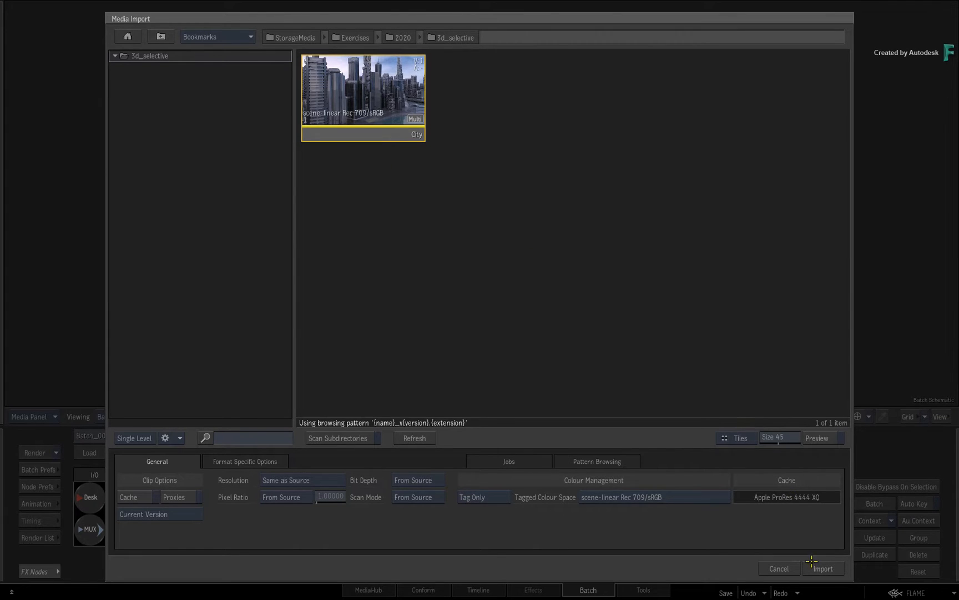
pyautogui.click(822, 567)
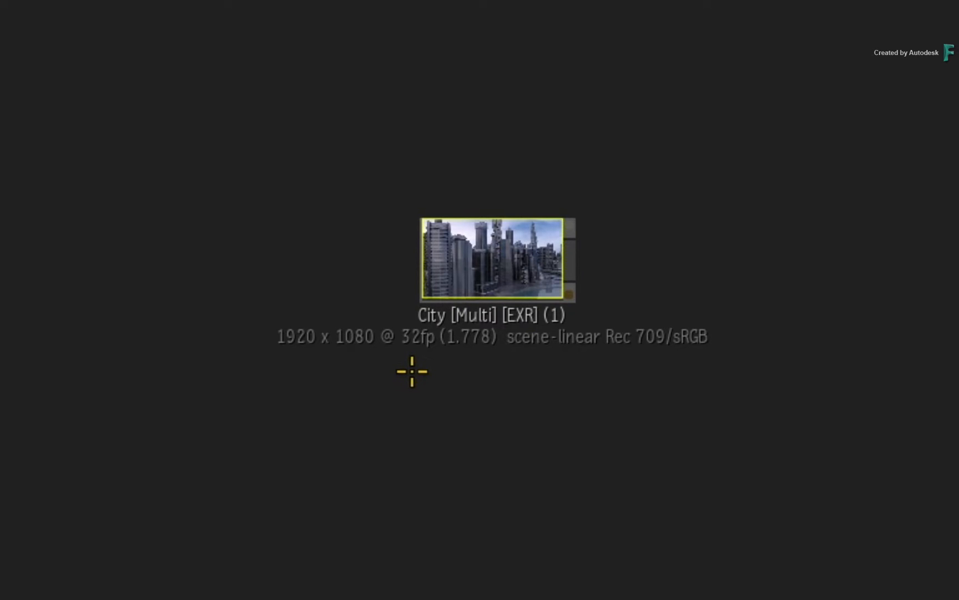
# - Expand the City node with Shift+C to expose its ABGR, Z and N outputs
pyautogui.press('shift+c')
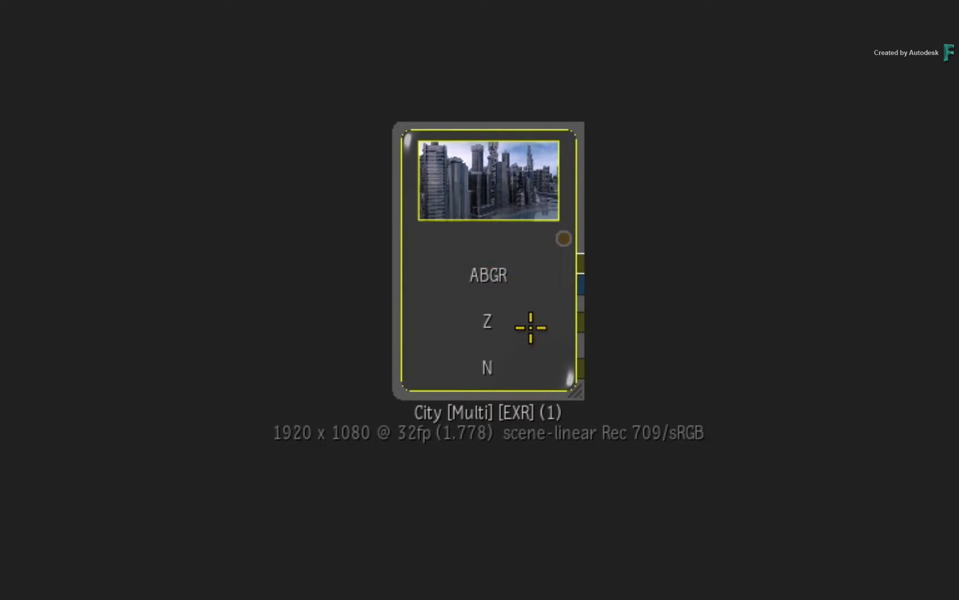
pyautogui.moveTo(524, 308)
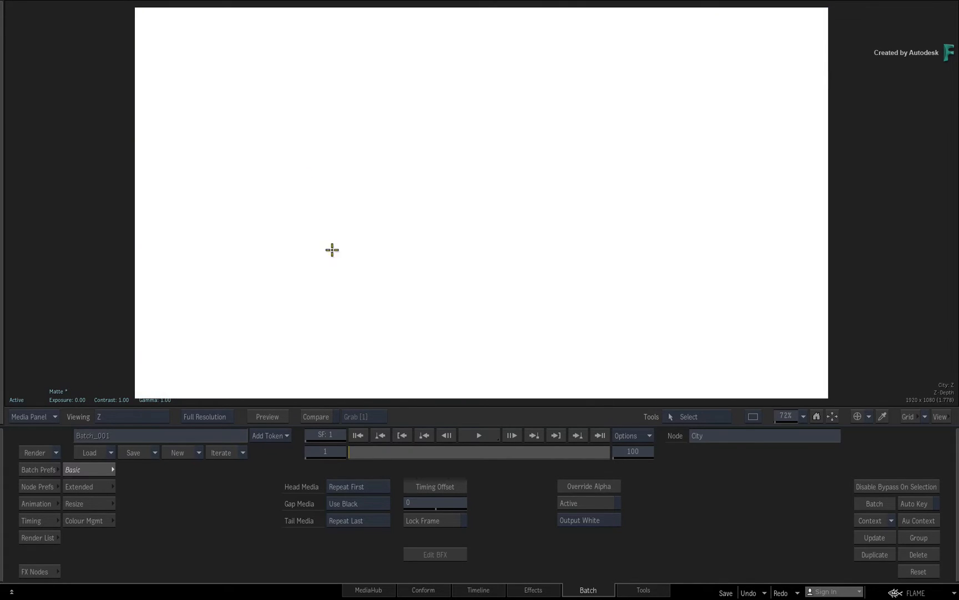
pyautogui.moveTo(445, 304)
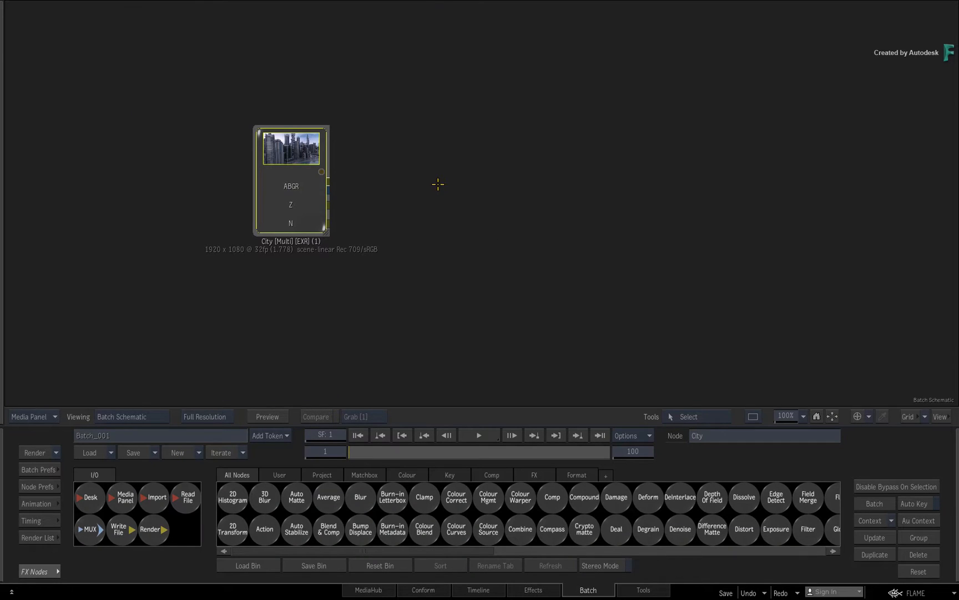
pyautogui.moveTo(436, 184)
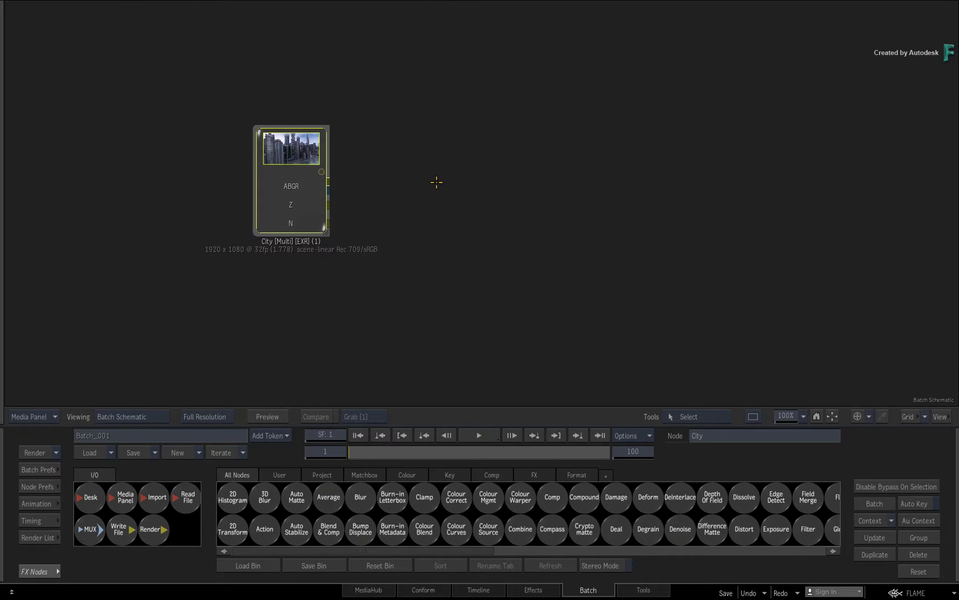
pyautogui.moveTo(648, 521)
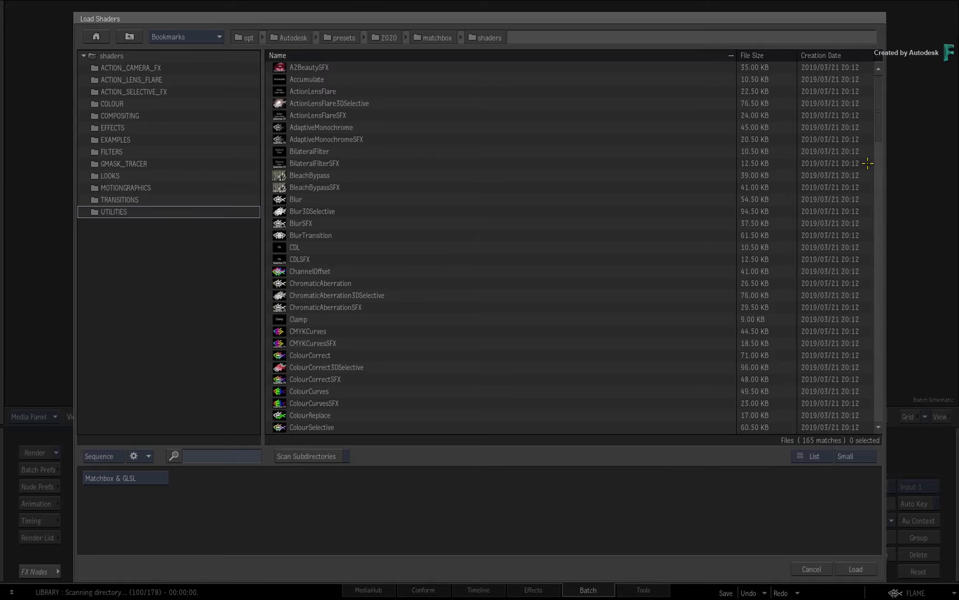
# - Load the ExposureSFX shader on the Z depth and confirm an exposure of -10
pyautogui.scroll(-3)
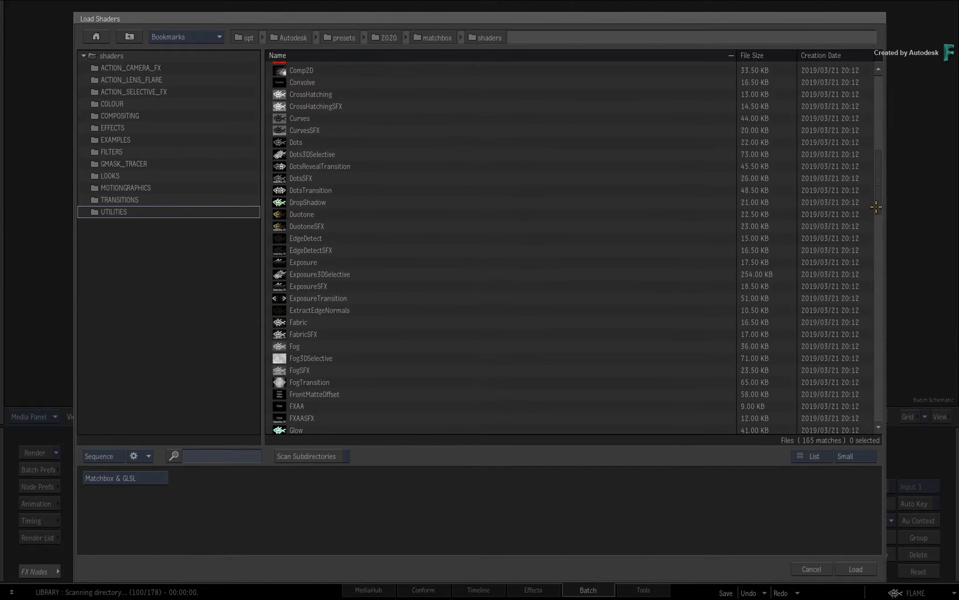
pyautogui.click(855, 568)
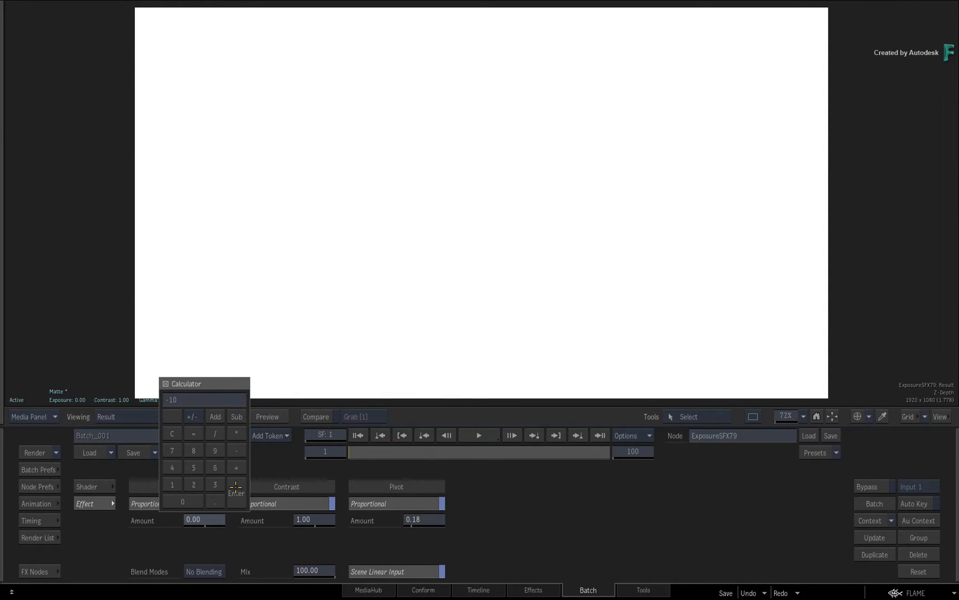
pyautogui.click(236, 493)
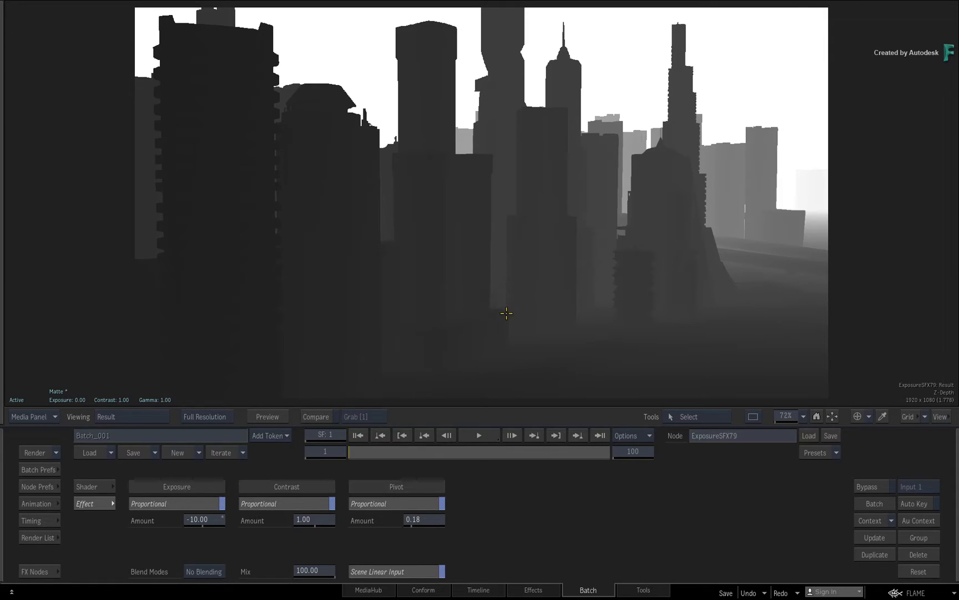
pyautogui.moveTo(498, 328)
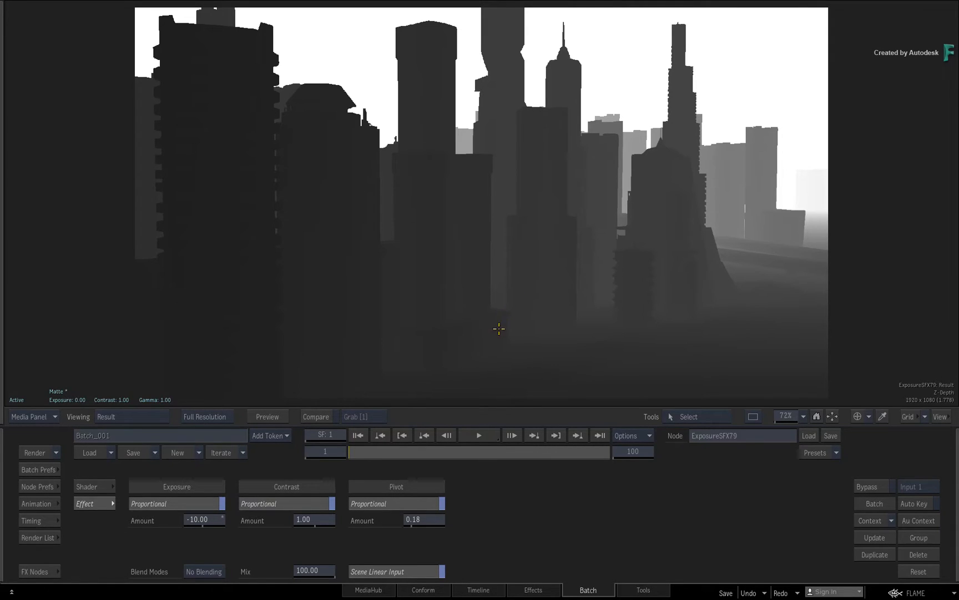
pyautogui.moveTo(496, 377)
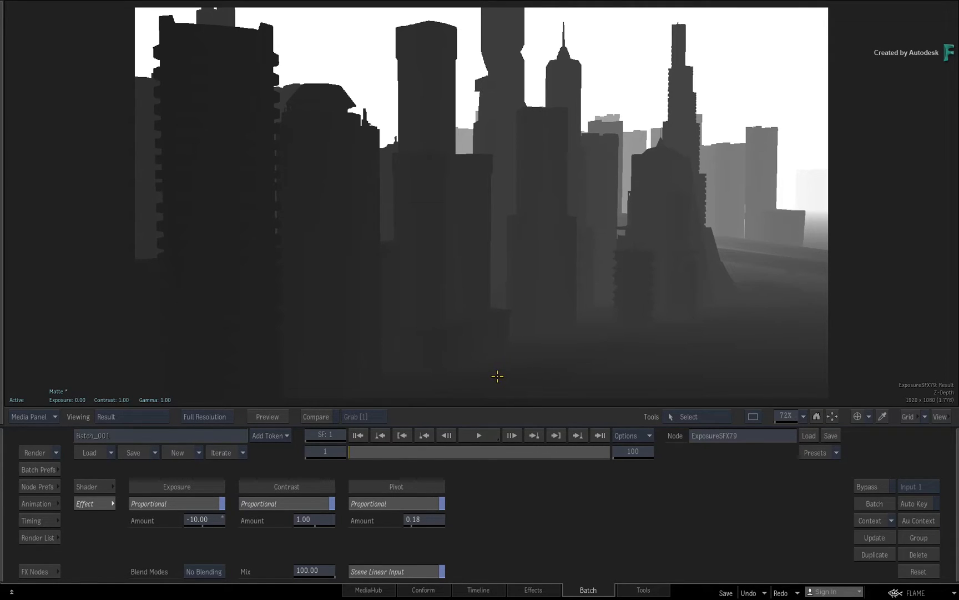
pyautogui.moveTo(493, 379)
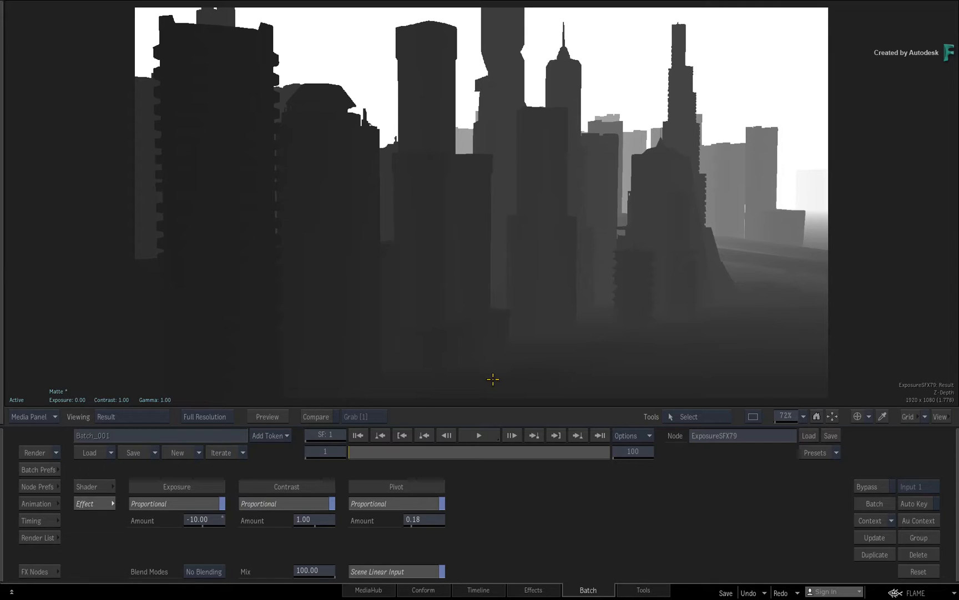
pyautogui.moveTo(493, 385)
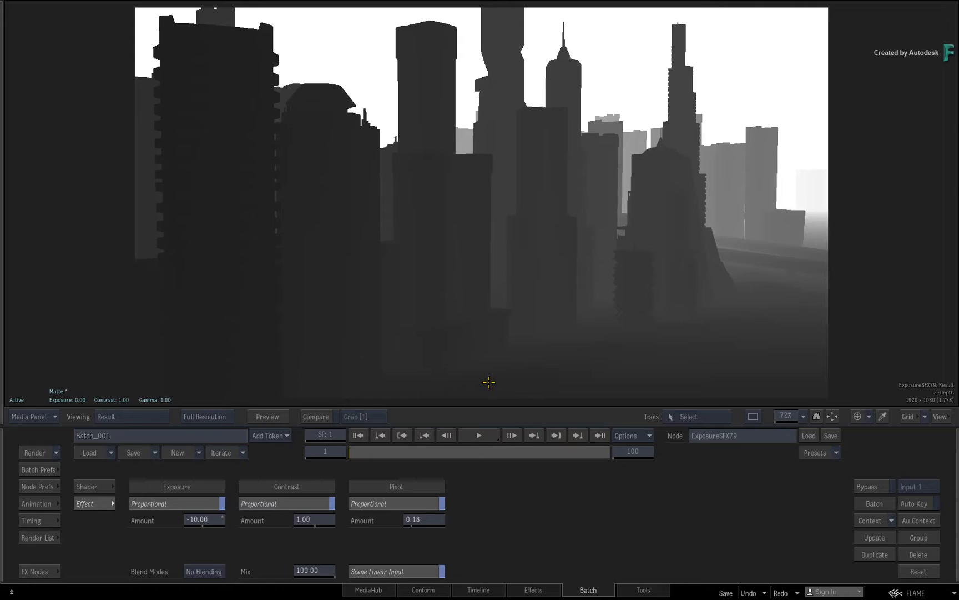
pyautogui.moveTo(487, 385)
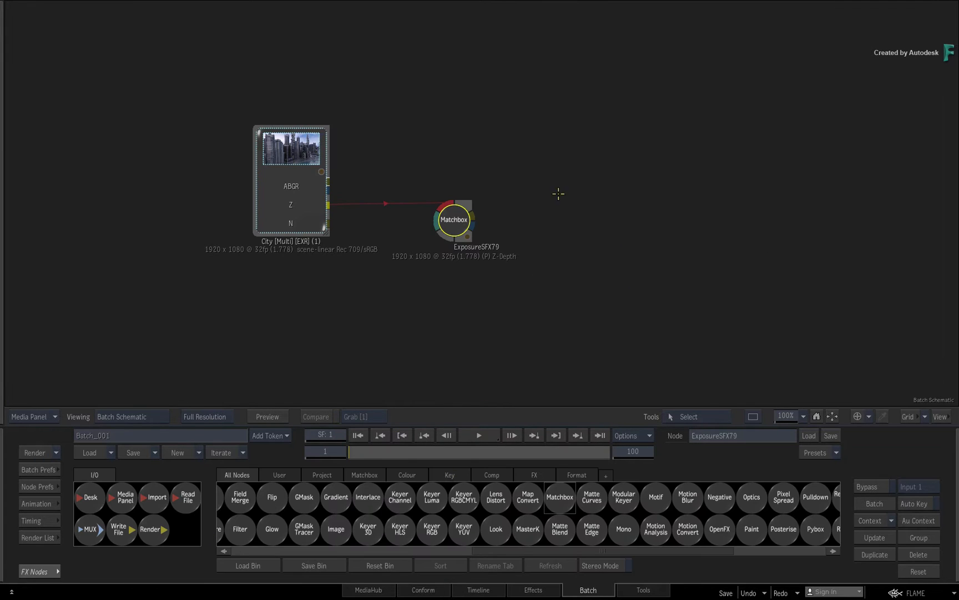
# - Give the Action node two media inputs, City ABGR into media1 and ExposureSFX79 into media2
pyautogui.moveTo(453, 219); pyautogui.dragTo(496, 216)
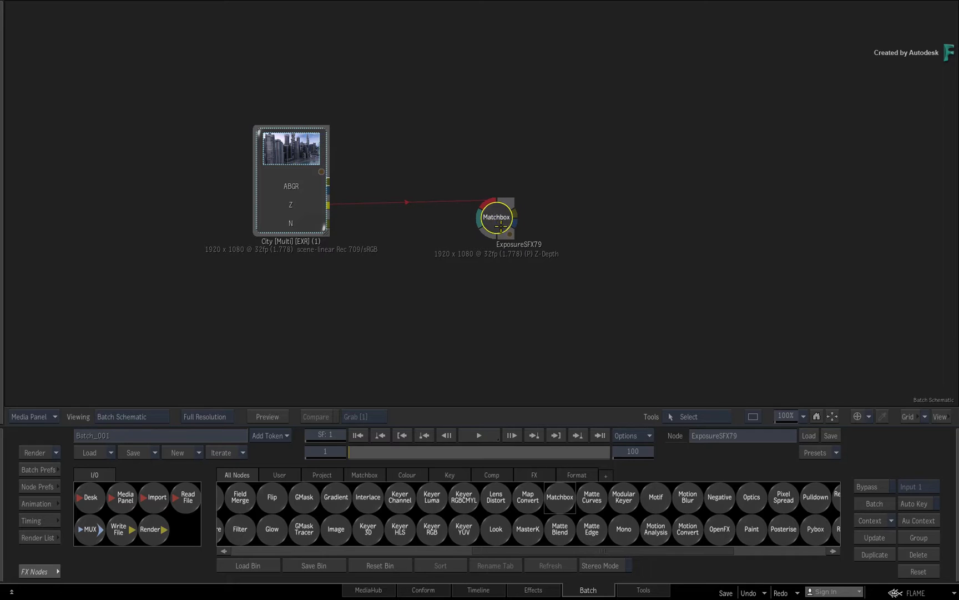
pyautogui.moveTo(481, 345)
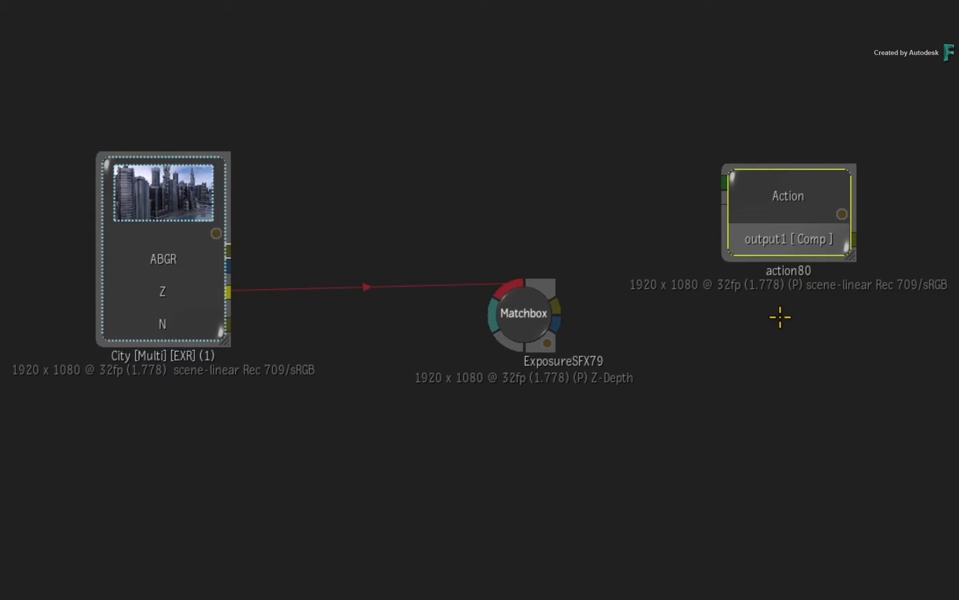
pyautogui.press('ctrl+n')
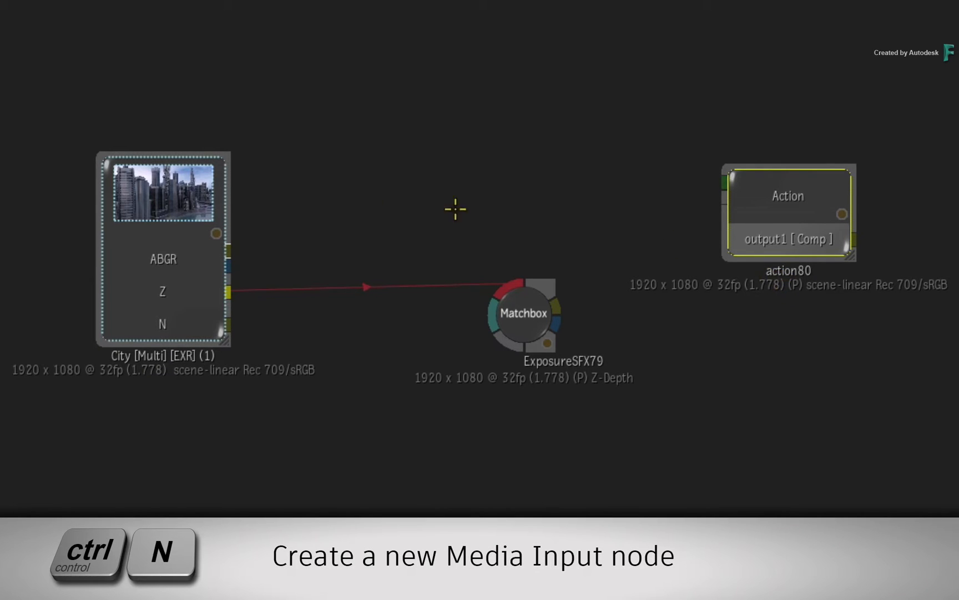
pyautogui.press('ctrl+n')
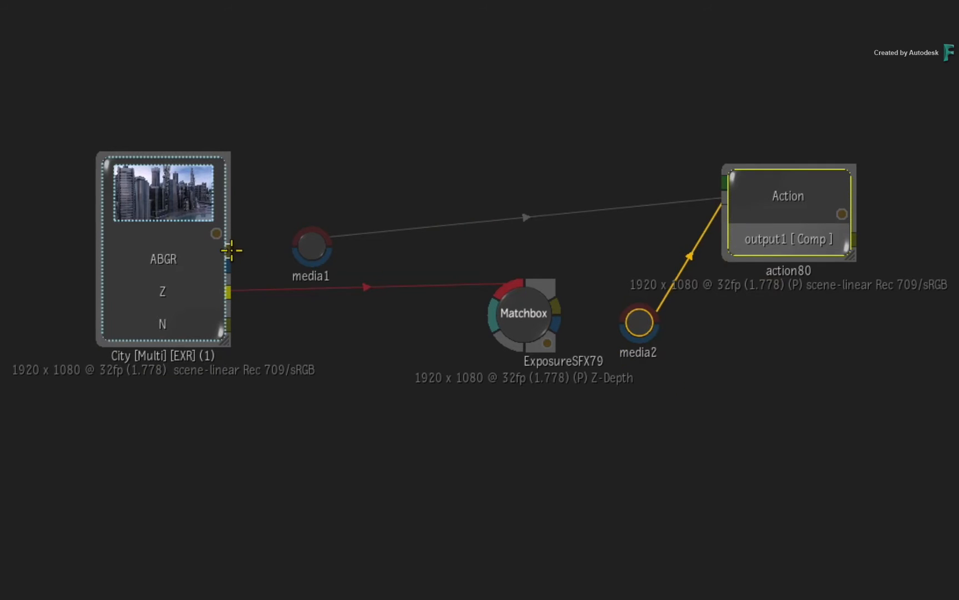
pyautogui.moveTo(311, 247); pyautogui.dragTo(476, 207)
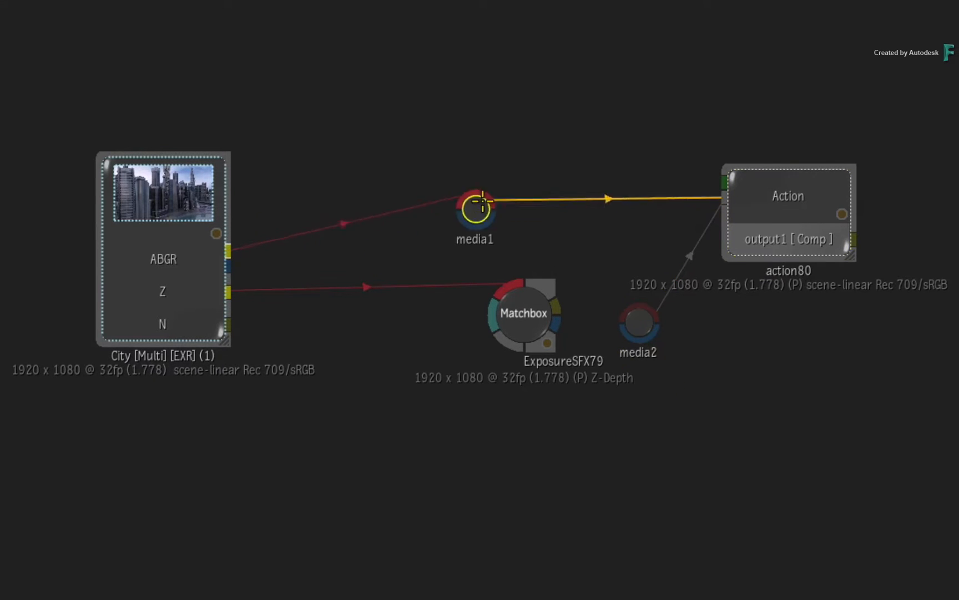
pyautogui.moveTo(476, 208); pyautogui.dragTo(500, 211)
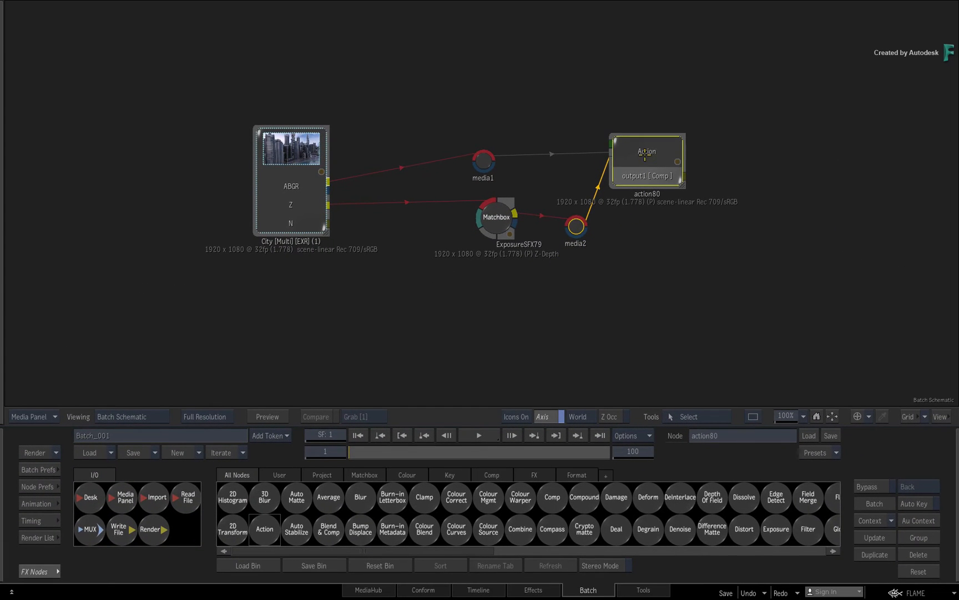
# - Enter the action80 node and switch the viewport to its Action schematic
pyautogui.doubleClick(646, 151)
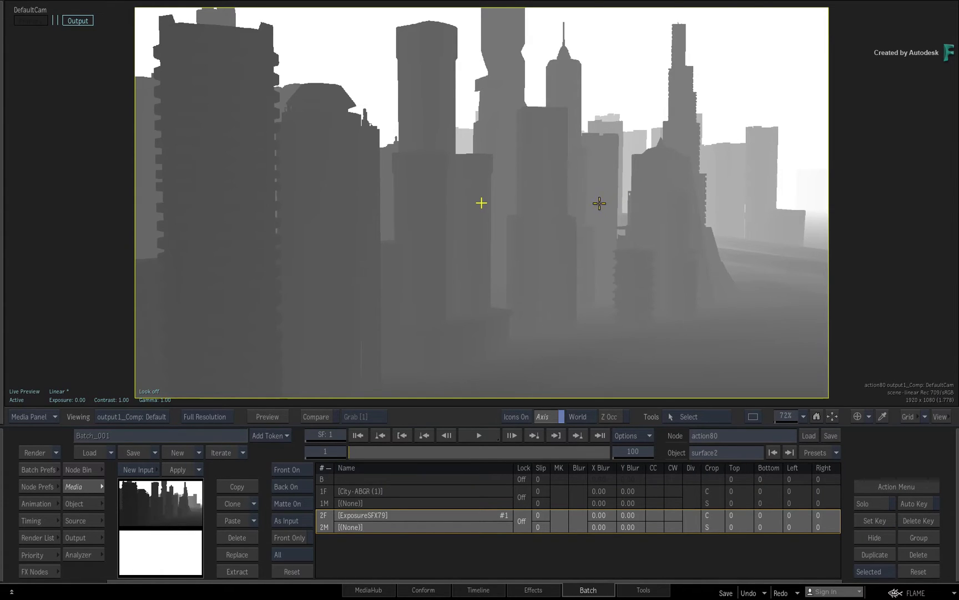
pyautogui.moveTo(603, 235)
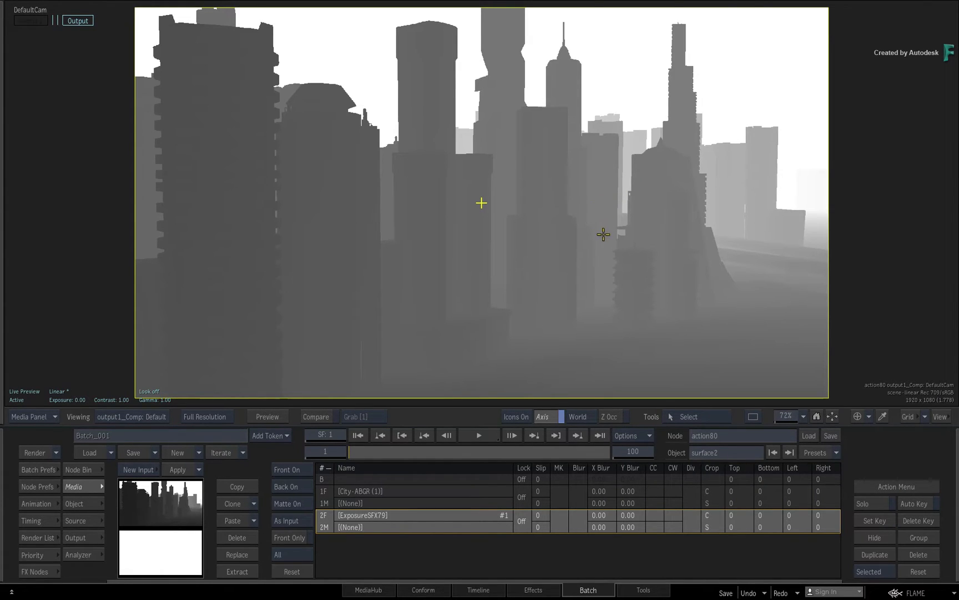
pyautogui.moveTo(603, 238)
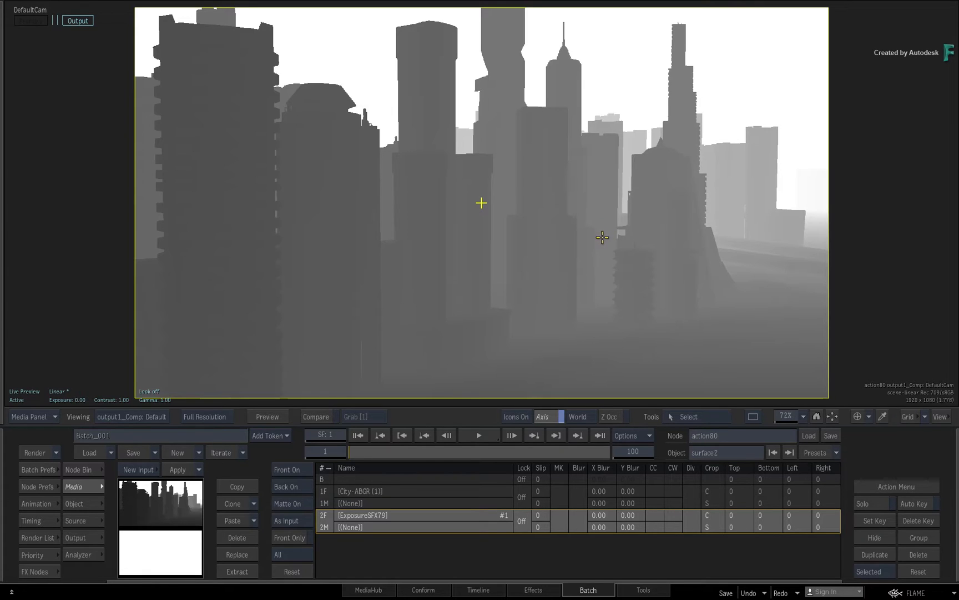
pyautogui.press('`')
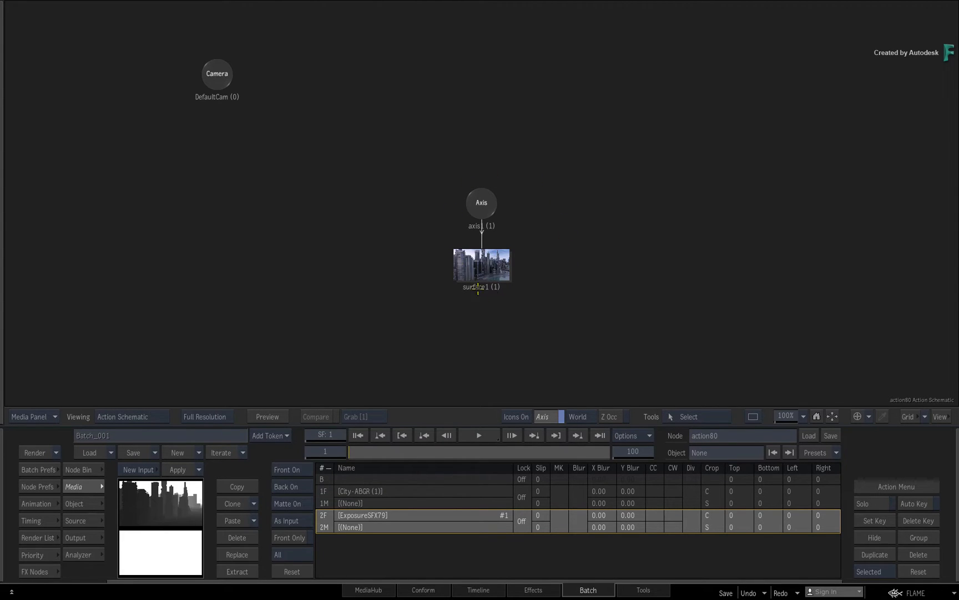
pyautogui.moveTo(525, 300)
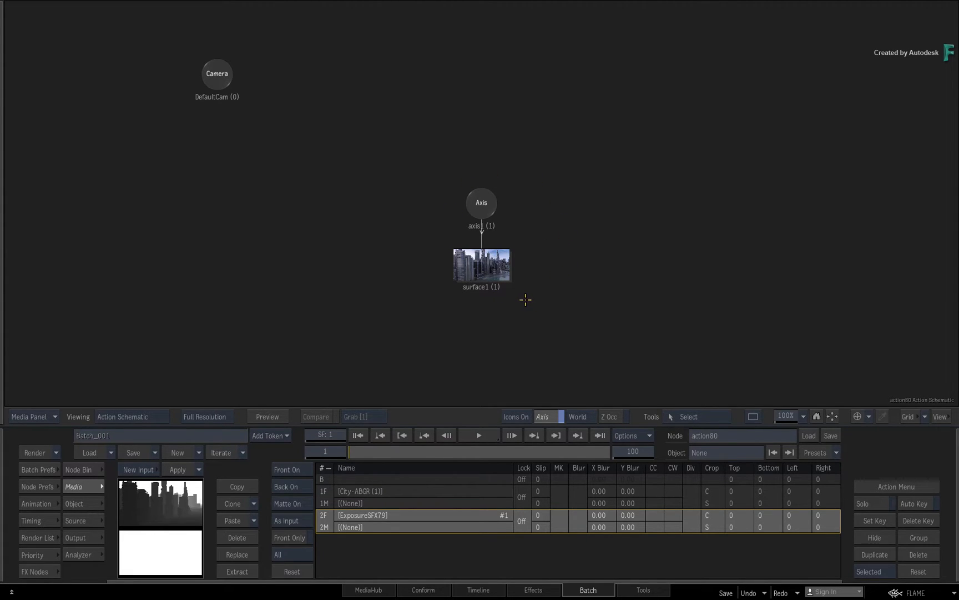
pyautogui.moveTo(527, 296)
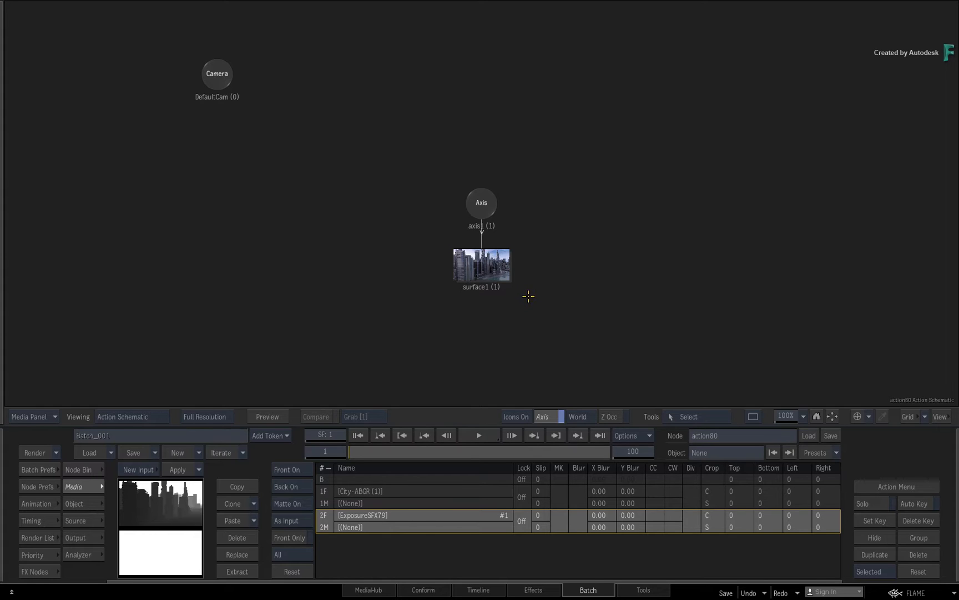
pyautogui.moveTo(526, 292)
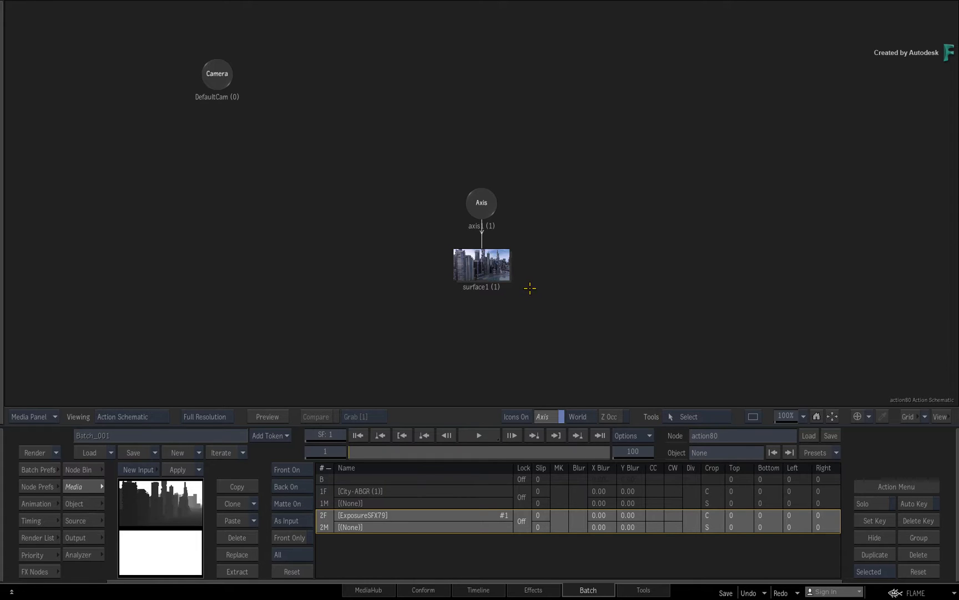
# - Set a two-up layout with the object Manager beside the rendered city result
pyautogui.press('Alt+2')
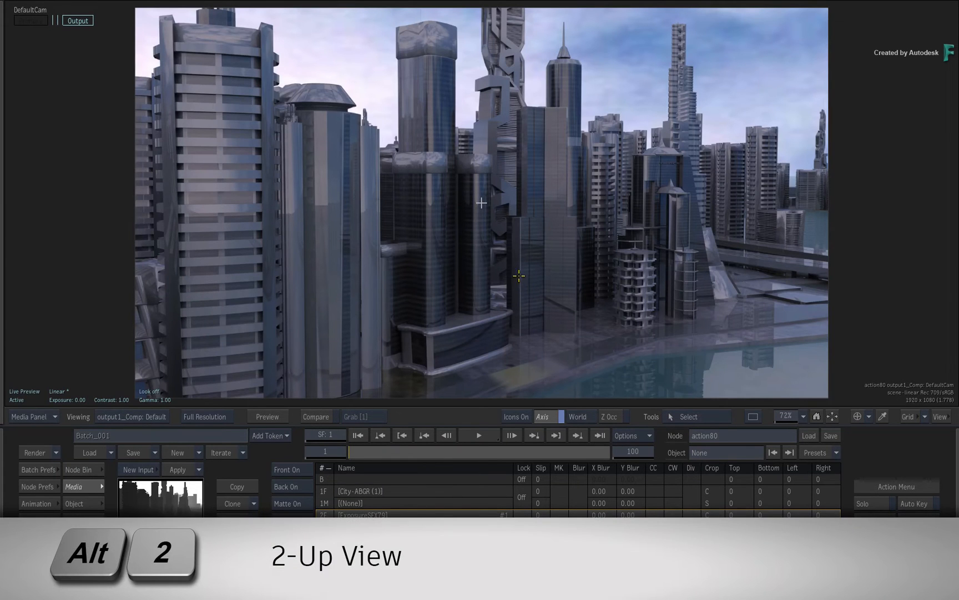
pyautogui.press('F4')
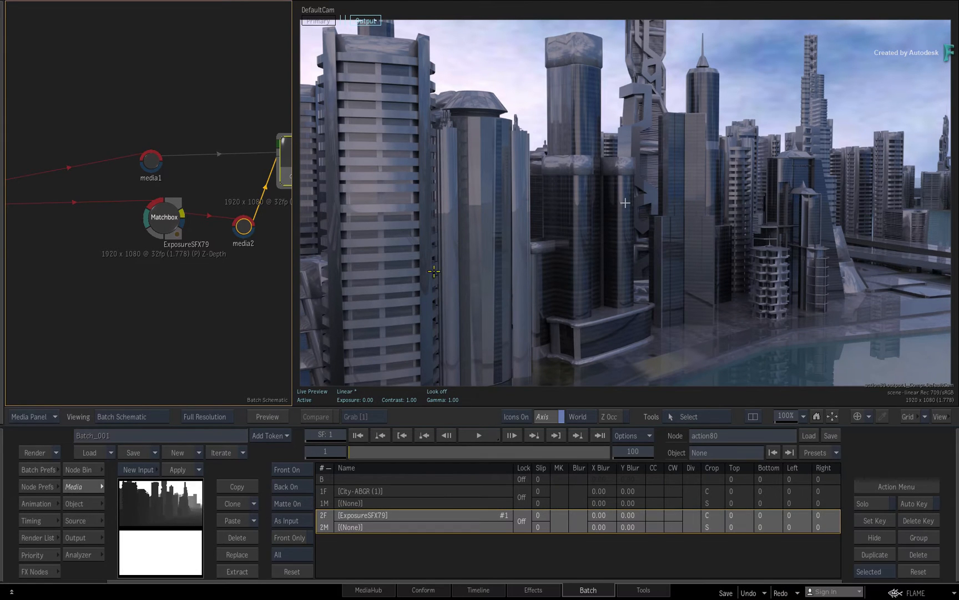
pyautogui.press('8')
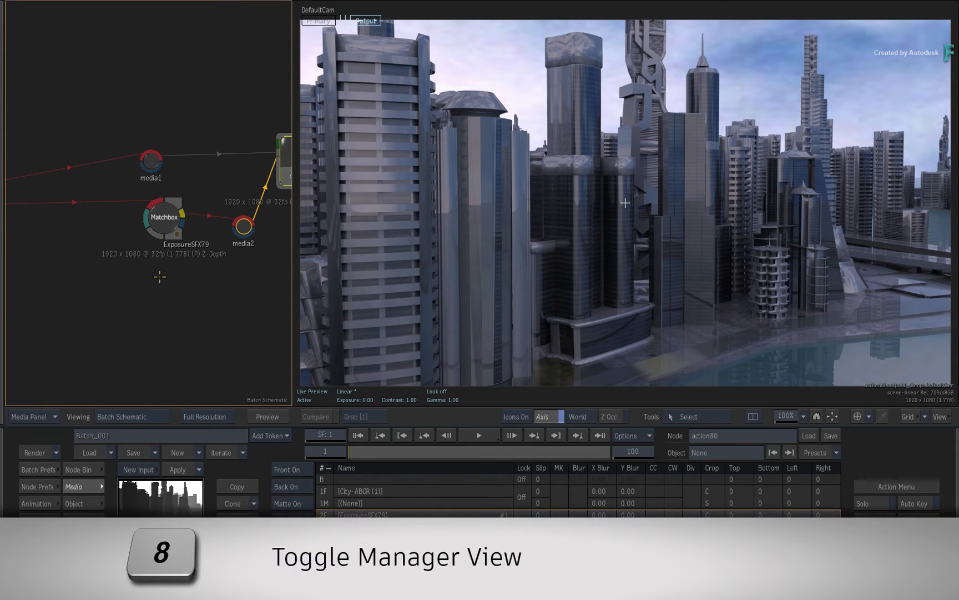
pyautogui.press('8')
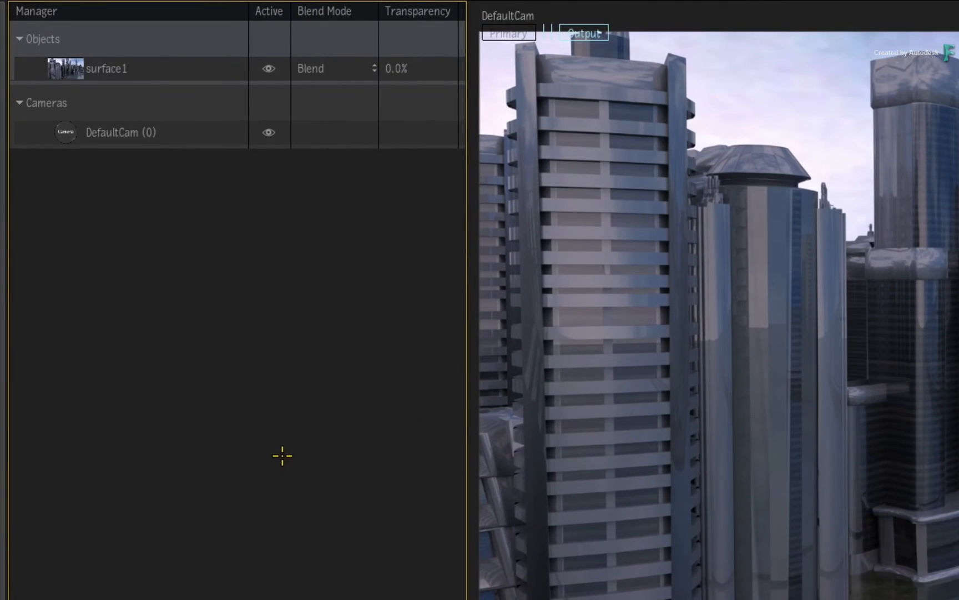
# - Add selective50 under surface1 with a MasterGradeSFX1 effect beneath it
pyautogui.click(106, 68)
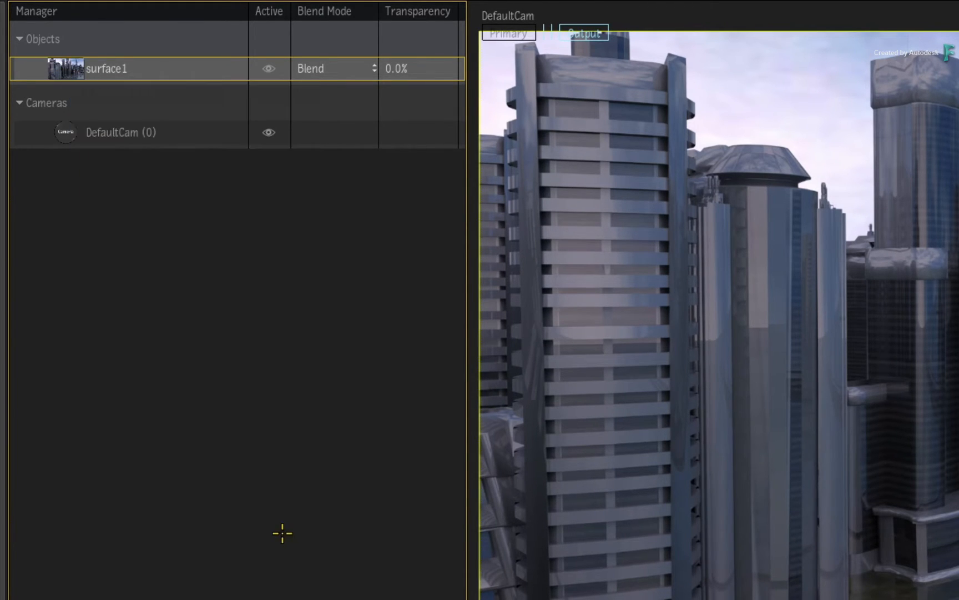
pyautogui.click(40, 67)
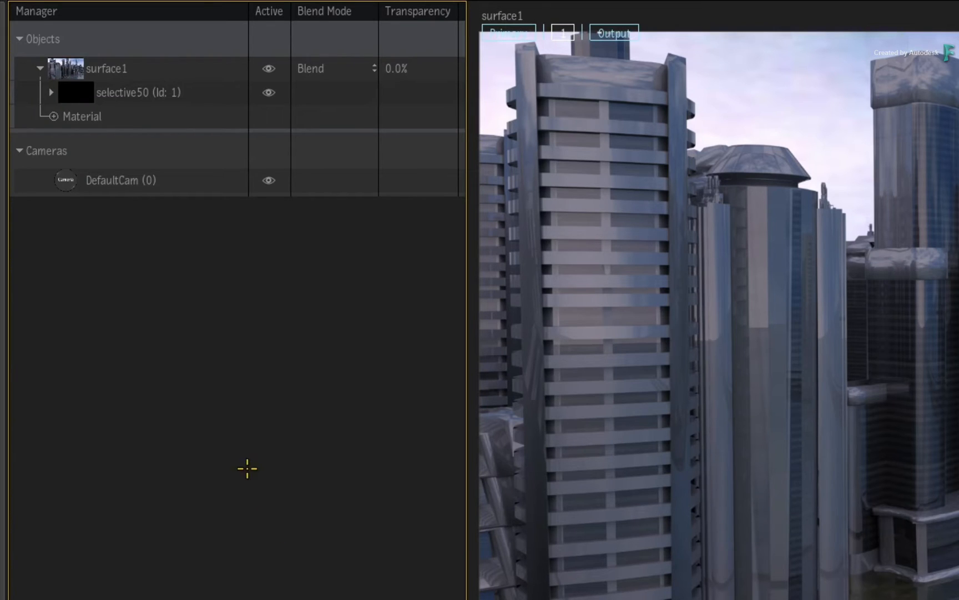
pyautogui.click(138, 93)
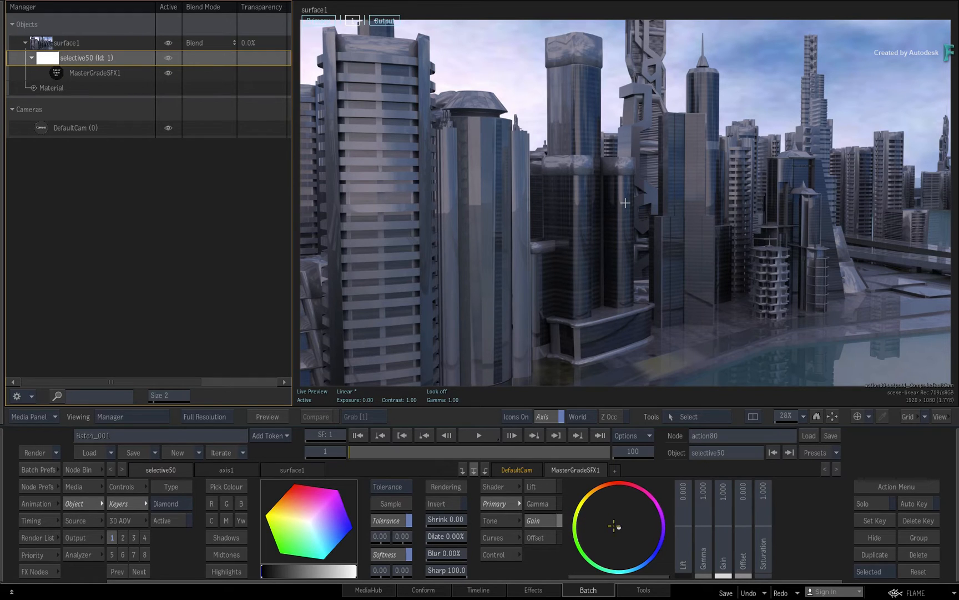
# - Push the Master Grade colour wheel toward green, then return to the Media list
pyautogui.moveTo(616, 526); pyautogui.dragTo(658, 513)
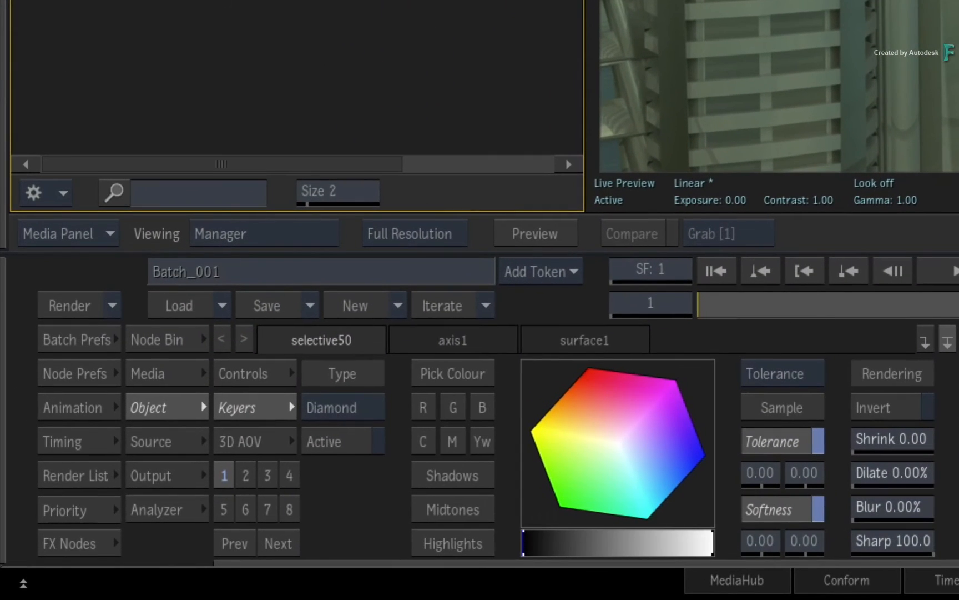
pyautogui.moveTo(288, 407)
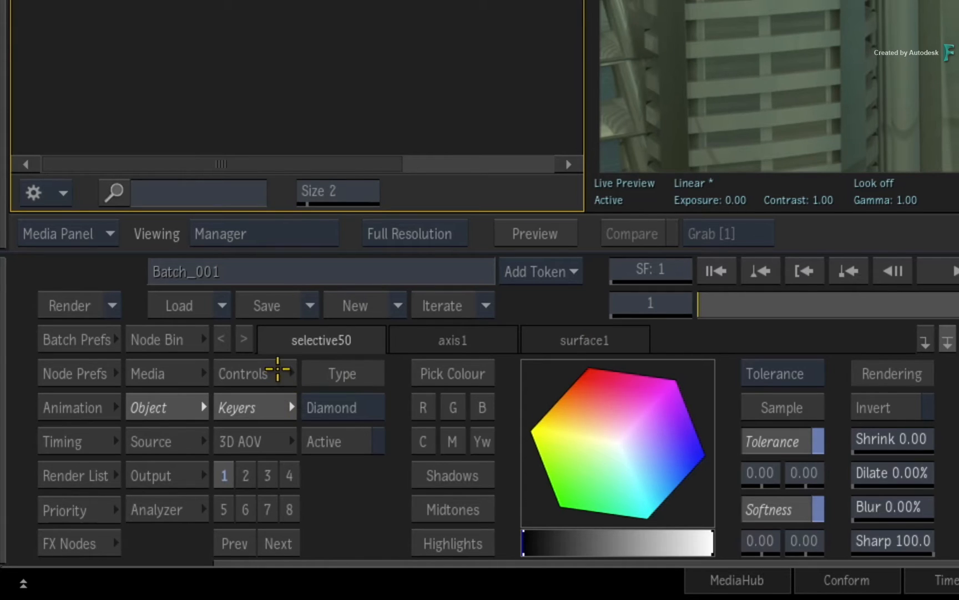
pyautogui.moveTo(278, 408)
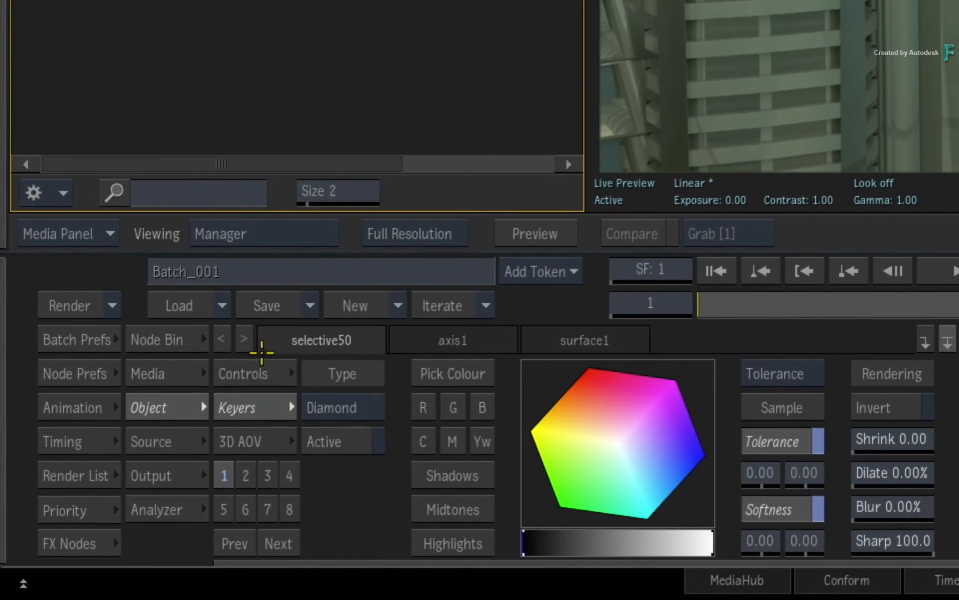
pyautogui.click(147, 373)
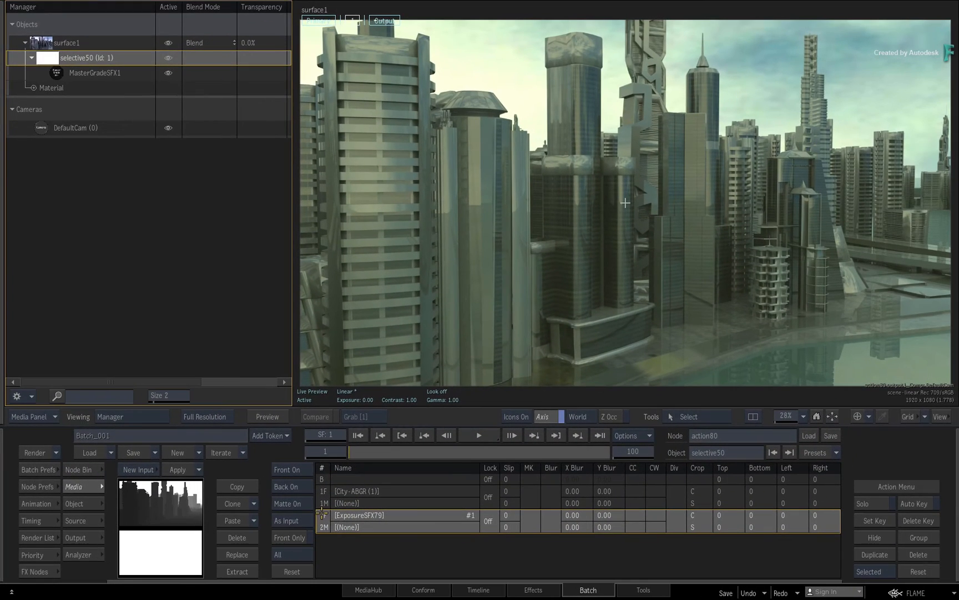
# - Add a zdepth1 map to surface1's Material alongside Primary1
pyautogui.click(67, 42)
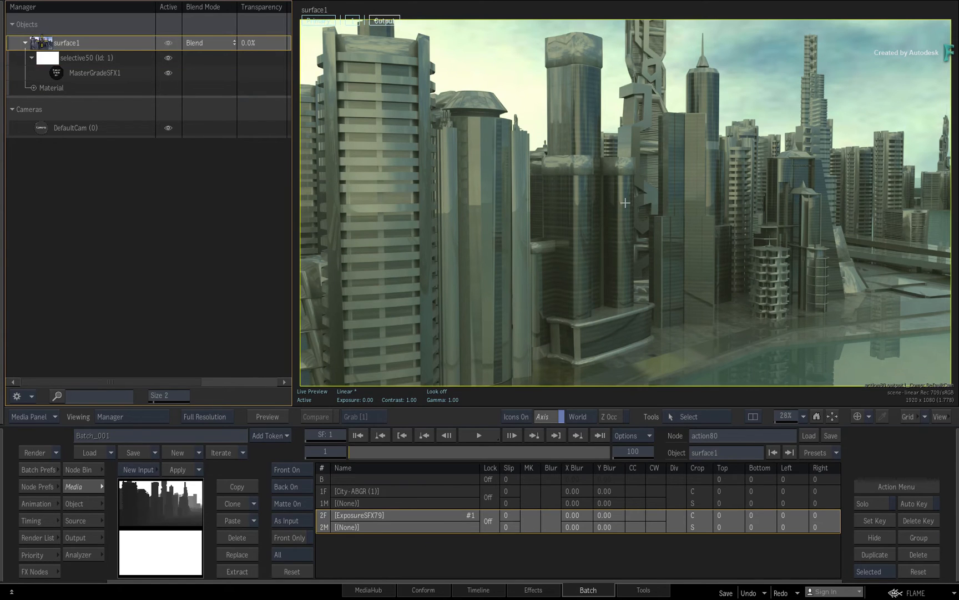
pyautogui.rightClick(67, 44)
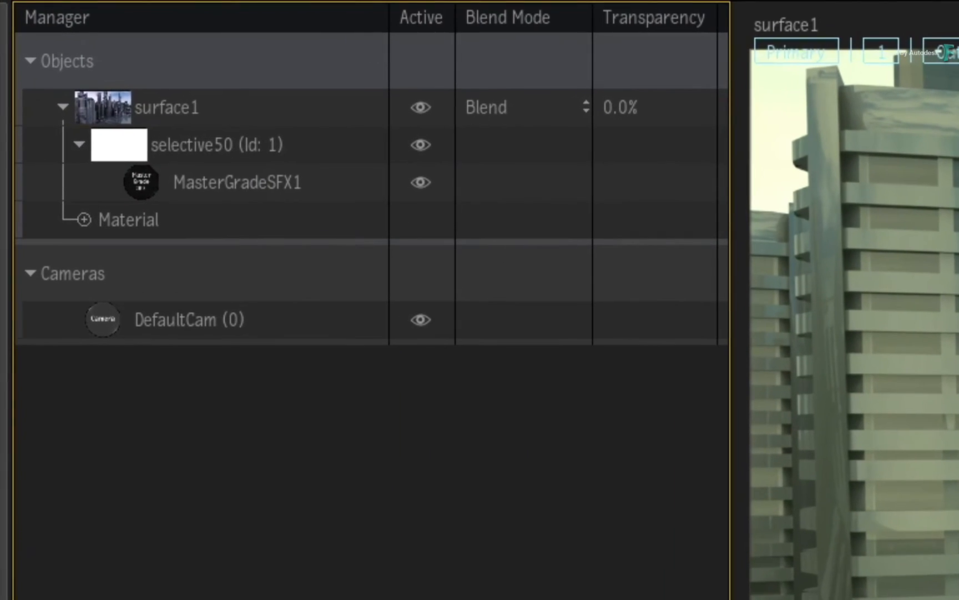
pyautogui.click(83, 219)
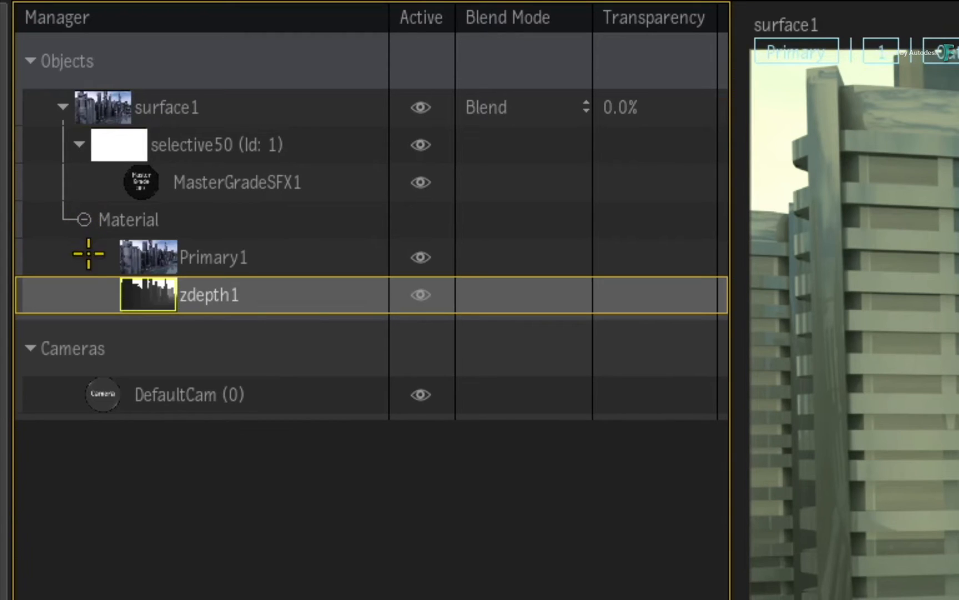
pyautogui.moveTo(289, 290)
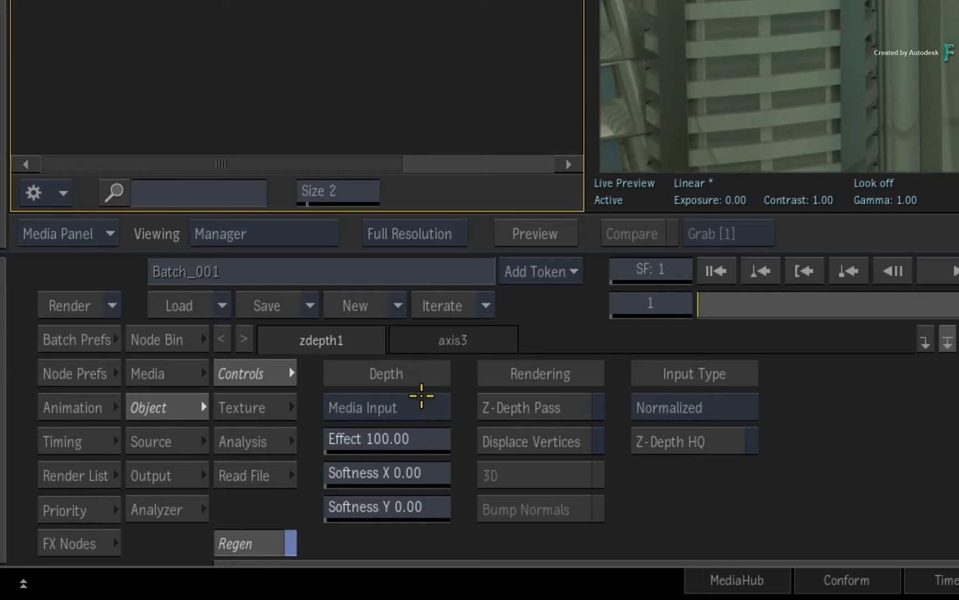
pyautogui.click(386, 406)
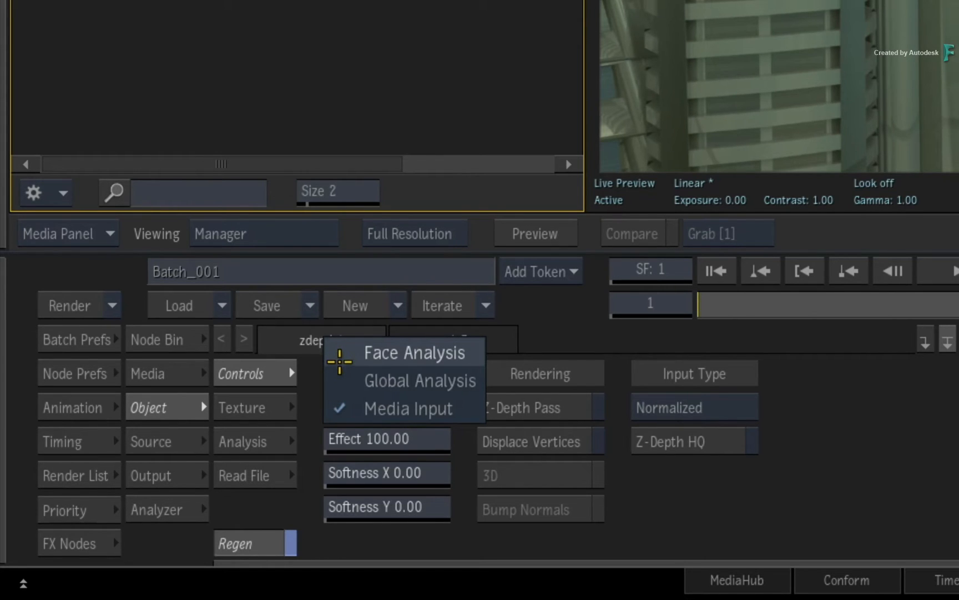
pyautogui.moveTo(419, 380)
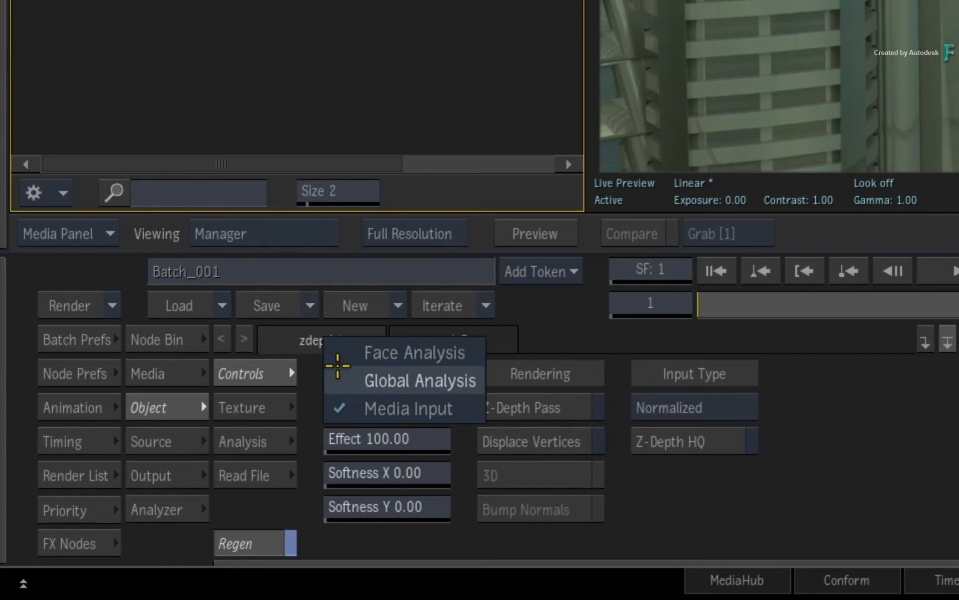
pyautogui.moveTo(340, 352)
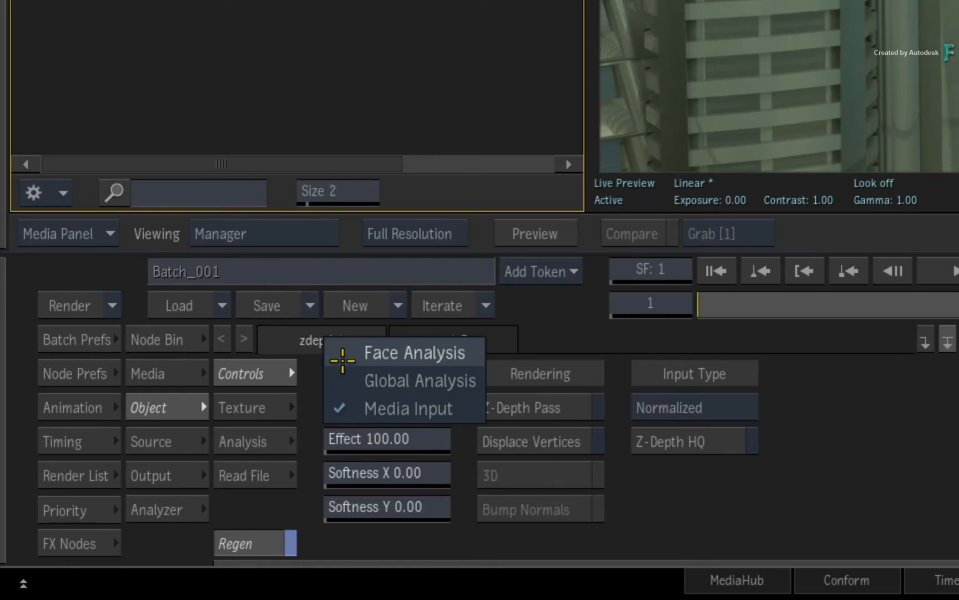
pyautogui.moveTo(420, 379)
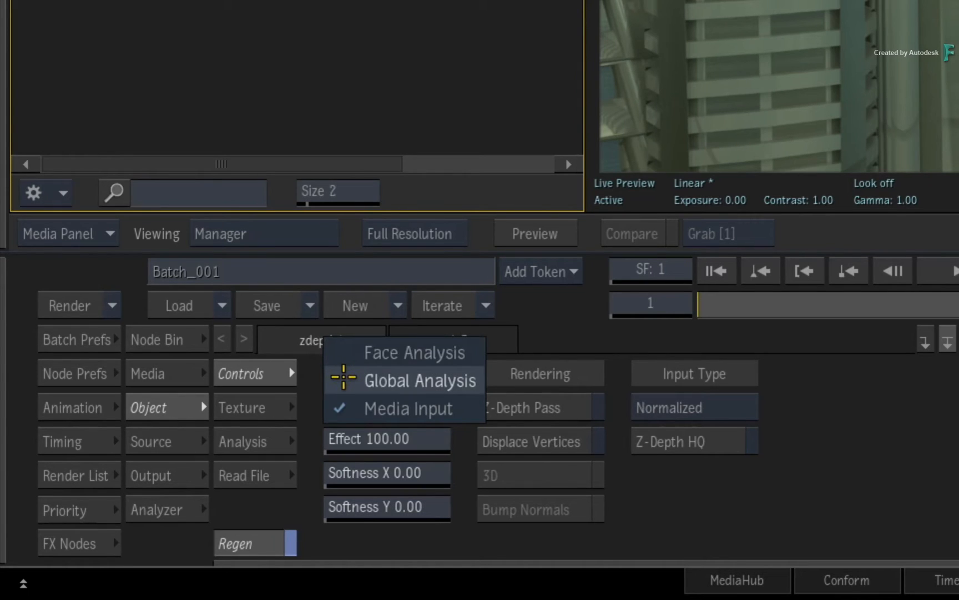
pyautogui.moveTo(347, 379)
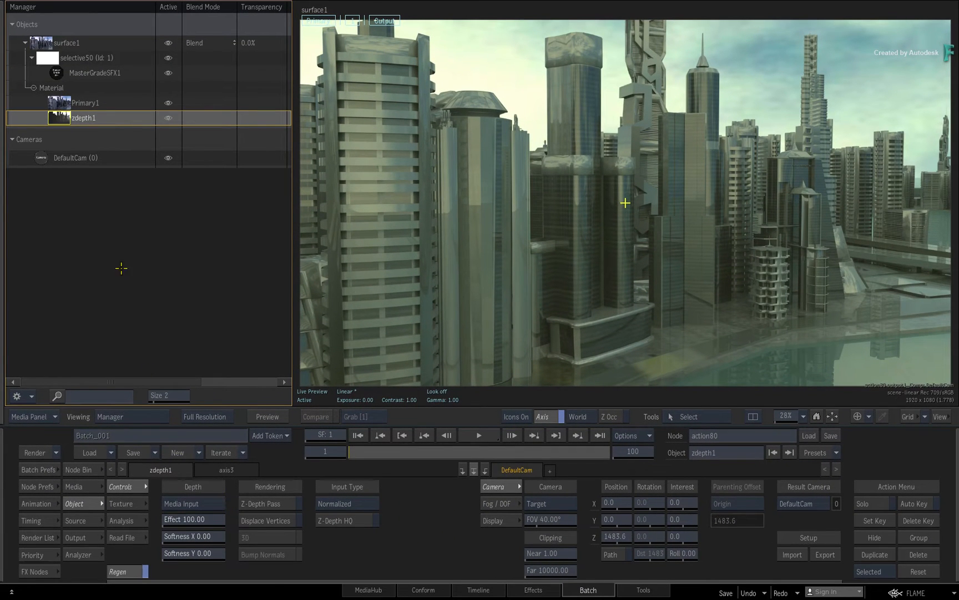
# - Select selective50 to key it by 3D AOV distance with amount 2.06
pyautogui.click(88, 57)
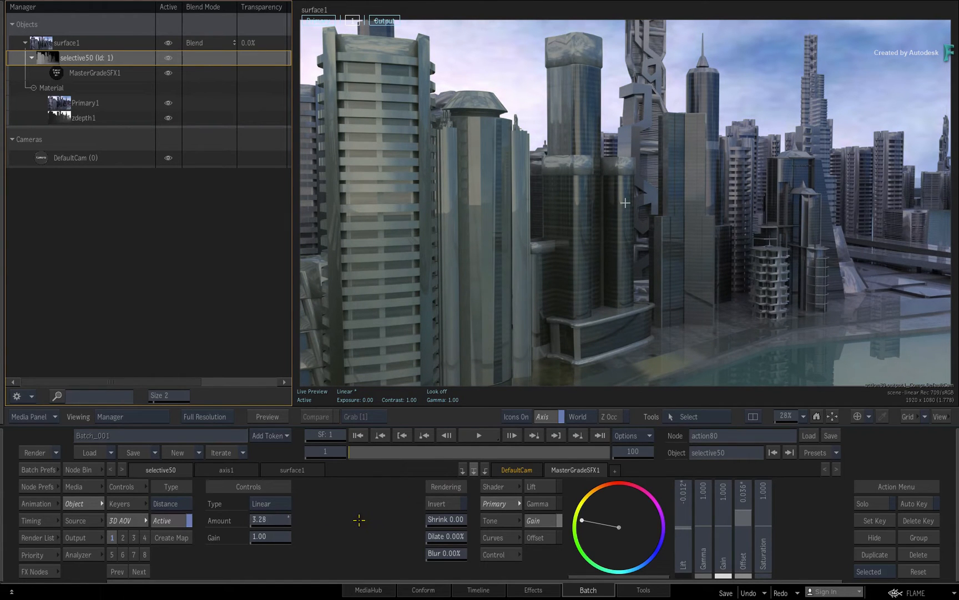
pyautogui.moveTo(316, 499)
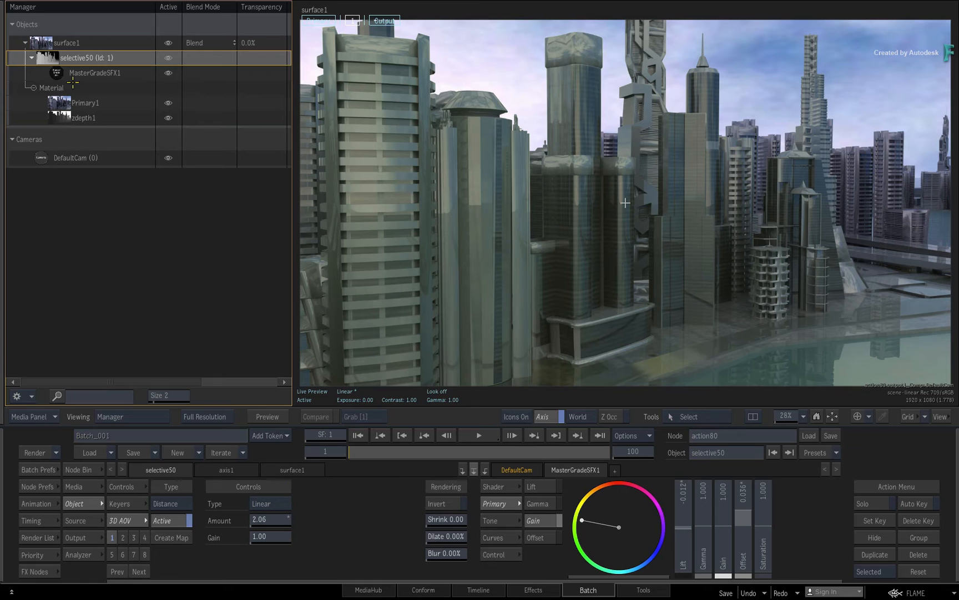
# - View selective50's matte and keep its distance falloff type Linear while strengthening it
pyautogui.press('f8')
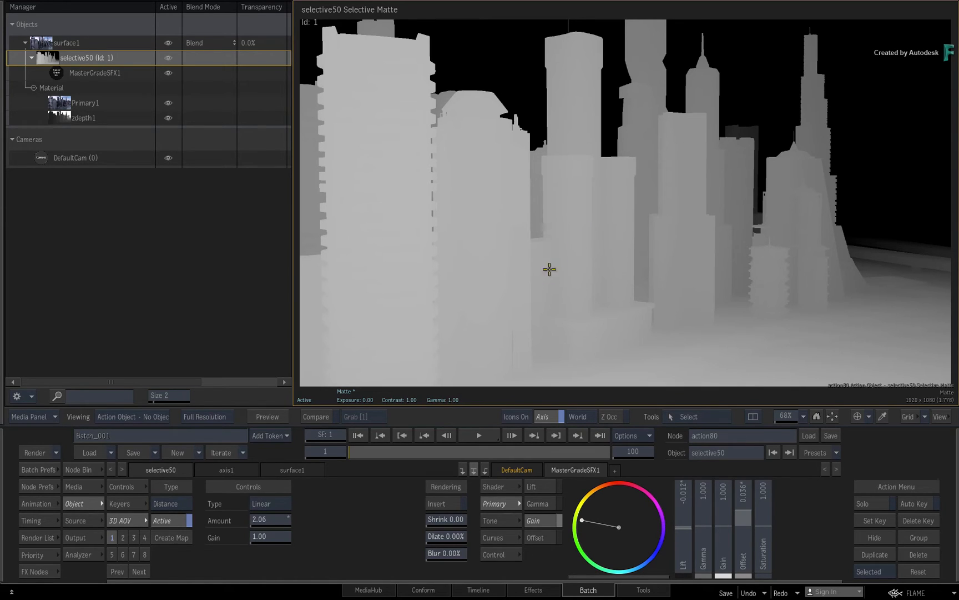
pyautogui.moveTo(316, 525)
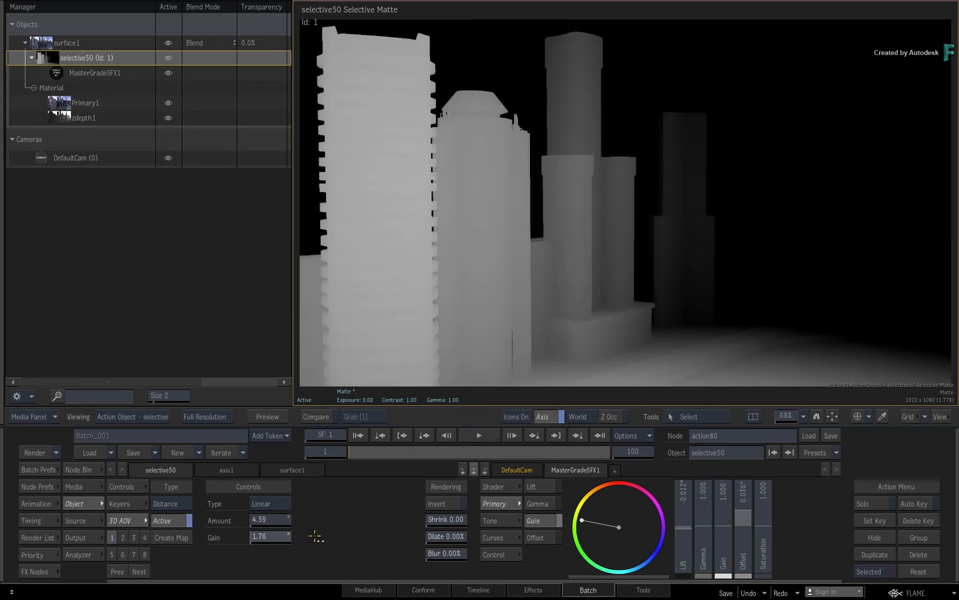
pyautogui.moveTo(269, 519); pyautogui.dragTo(281, 520)
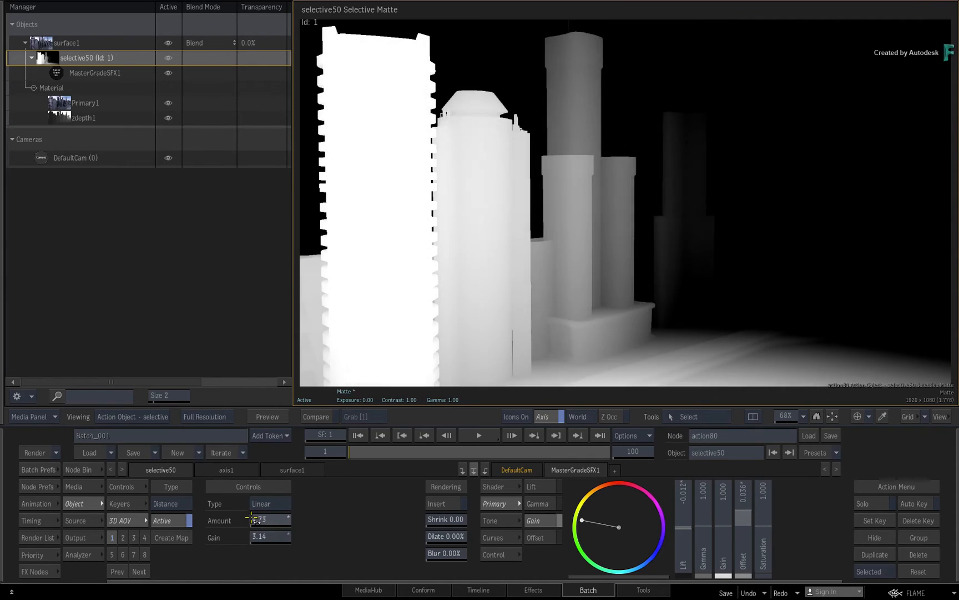
pyautogui.click(269, 503)
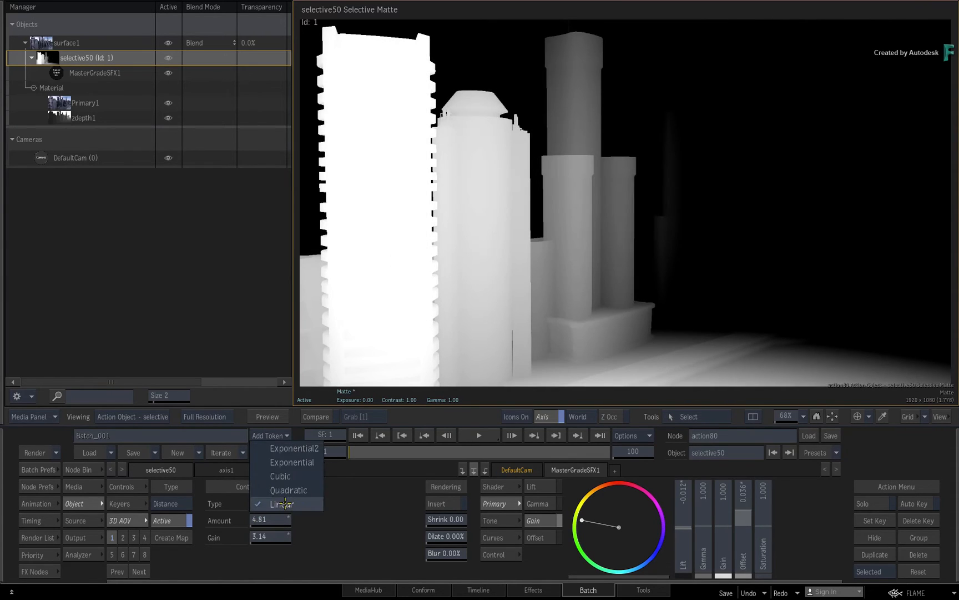
pyautogui.click(281, 503)
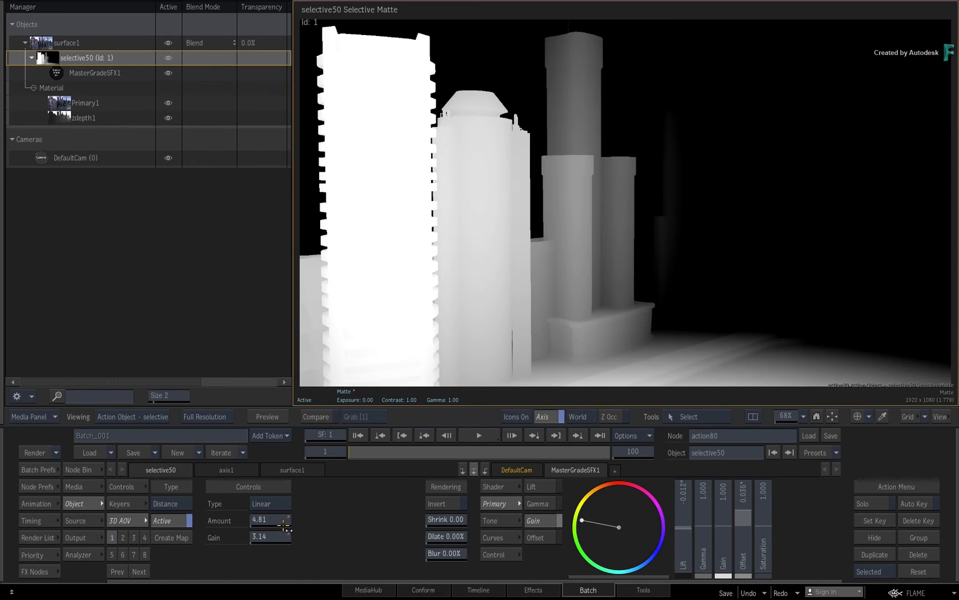
# - Settle the linear distance falloff amount on 3.14, then move to the matte mode options
pyautogui.moveTo(272, 519); pyautogui.dragTo(263, 520)
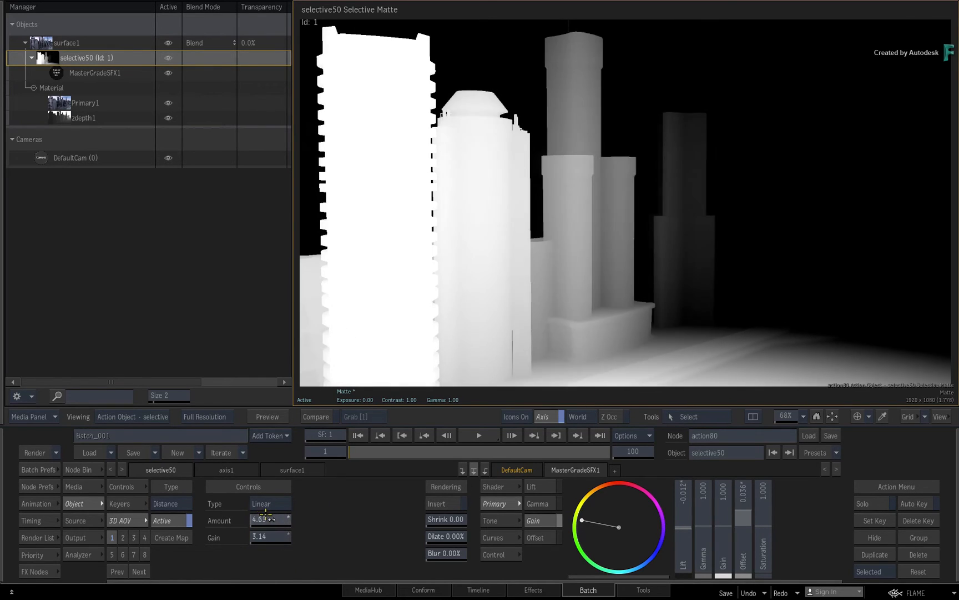
pyautogui.moveTo(267, 520); pyautogui.dragTo(291, 519)
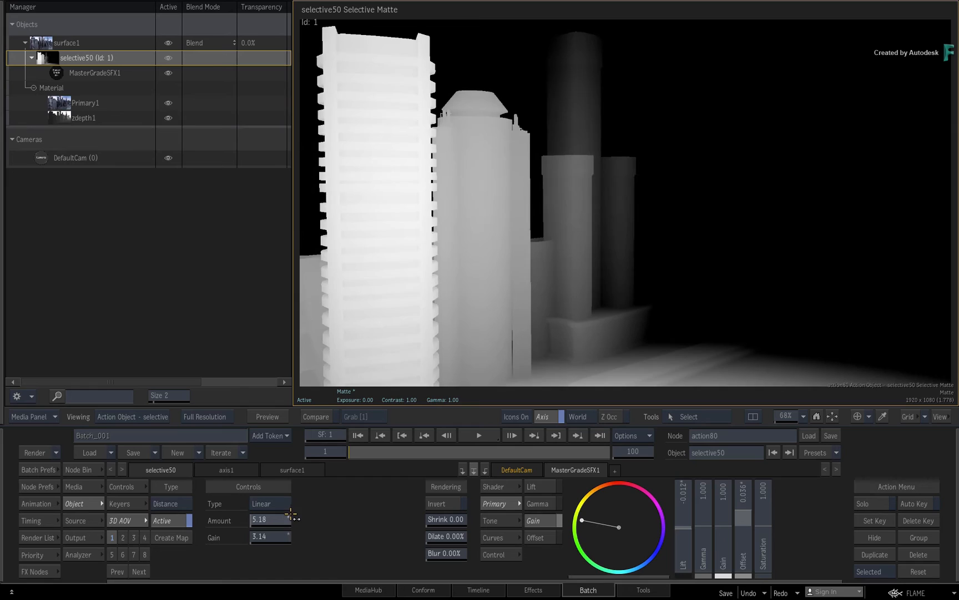
pyautogui.moveTo(291, 520); pyautogui.dragTo(269, 519)
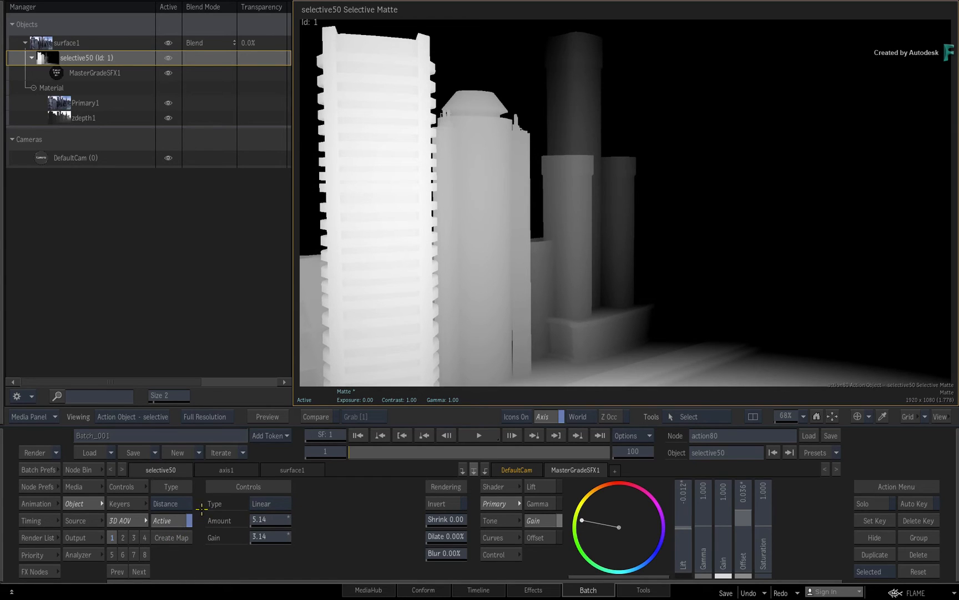
pyautogui.click(170, 503)
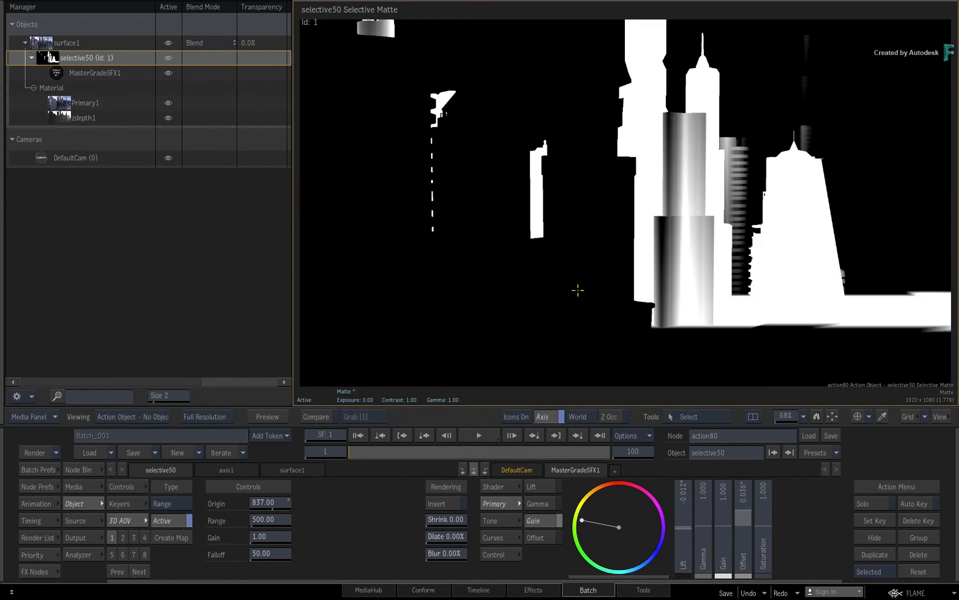
# - Switch the depth matte to Near/Far mode with Near about 1939 and Far 2494
pyautogui.click(171, 486)
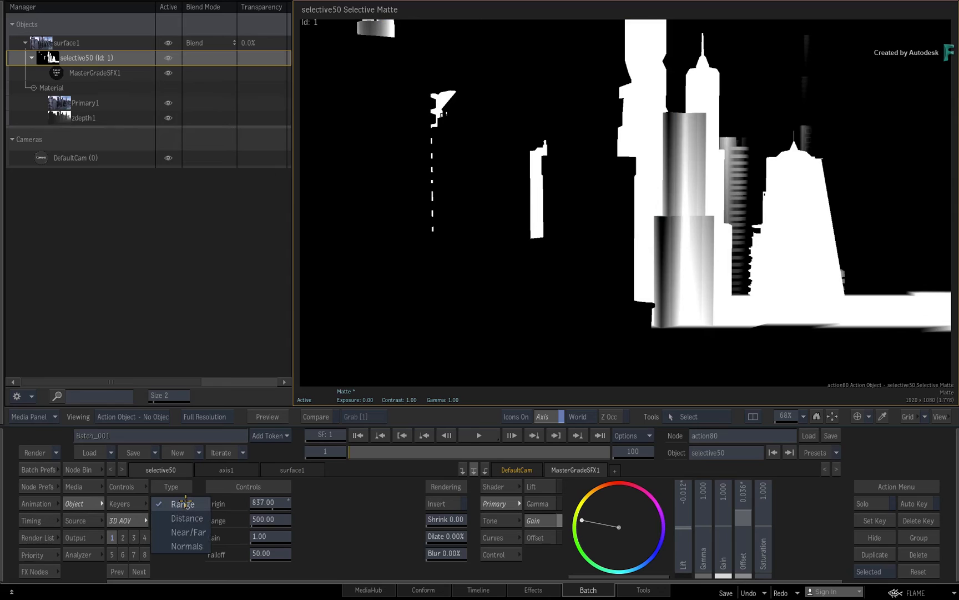
pyautogui.moveTo(186, 532)
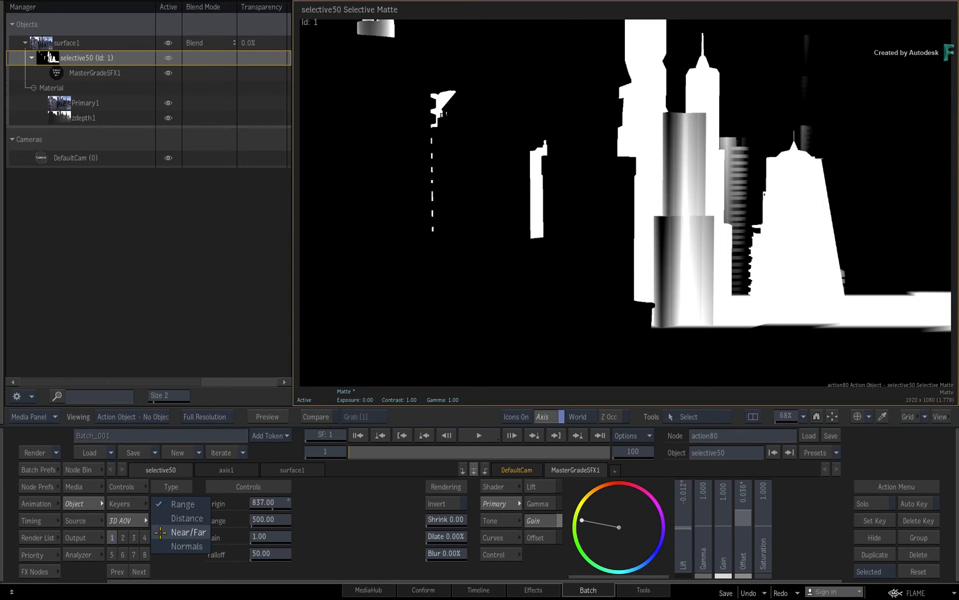
pyautogui.click(189, 532)
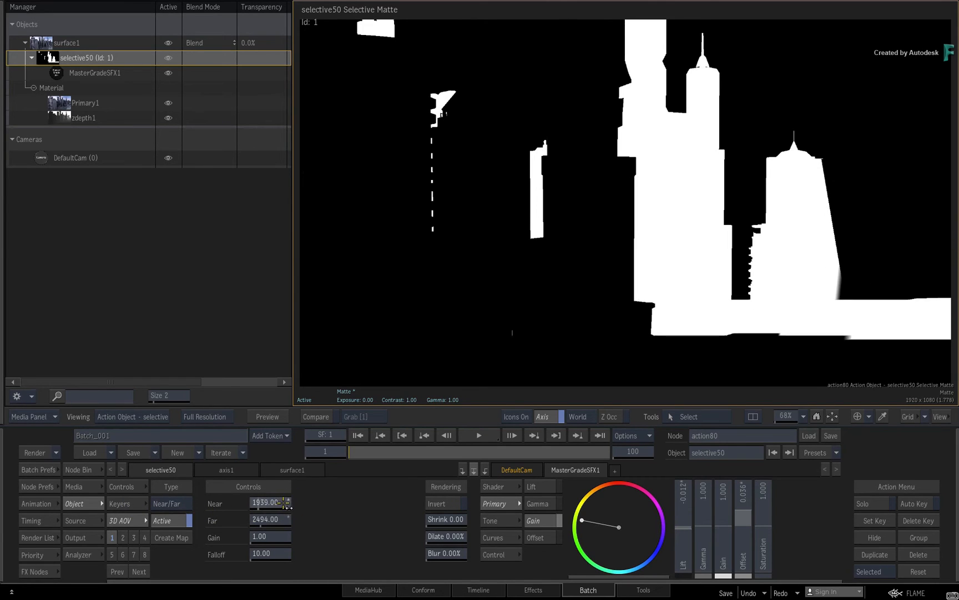
pyautogui.moveTo(279, 502); pyautogui.dragTo(291, 502)
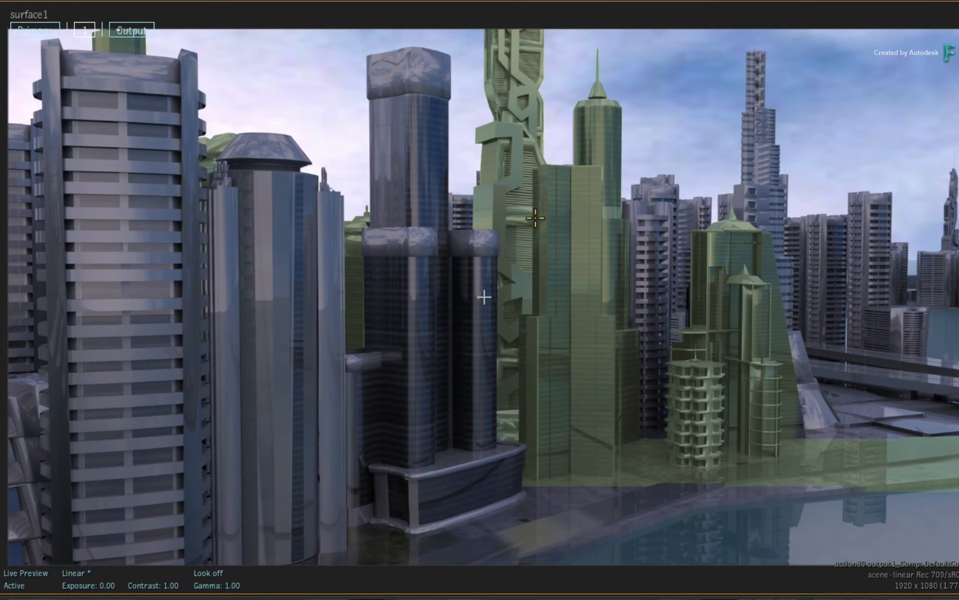
pyautogui.moveTo(669, 400)
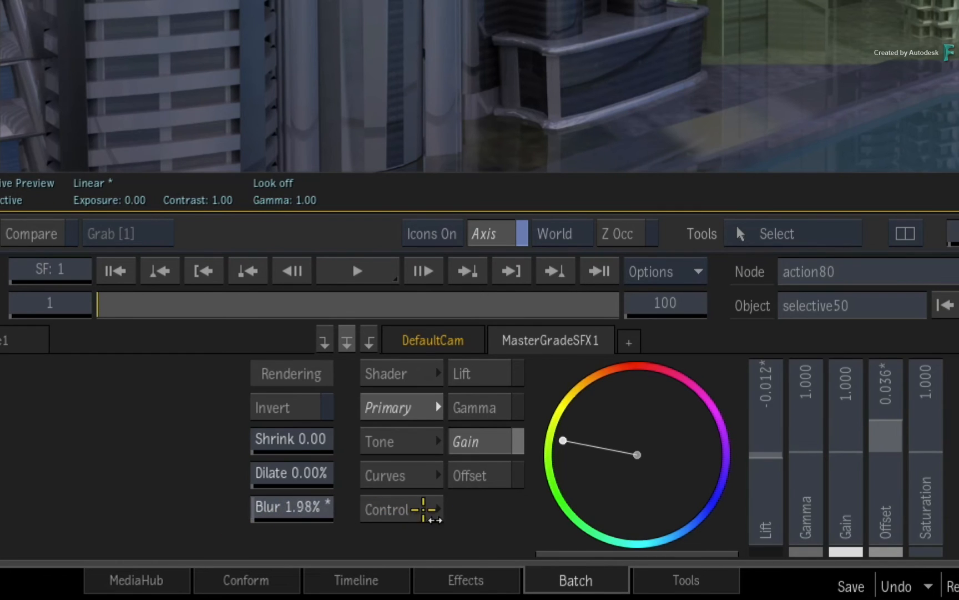
# - Raise the selective matte's blur to about 22.22% to soften the green tint's edges
pyautogui.moveTo(422, 509); pyautogui.dragTo(542, 497)
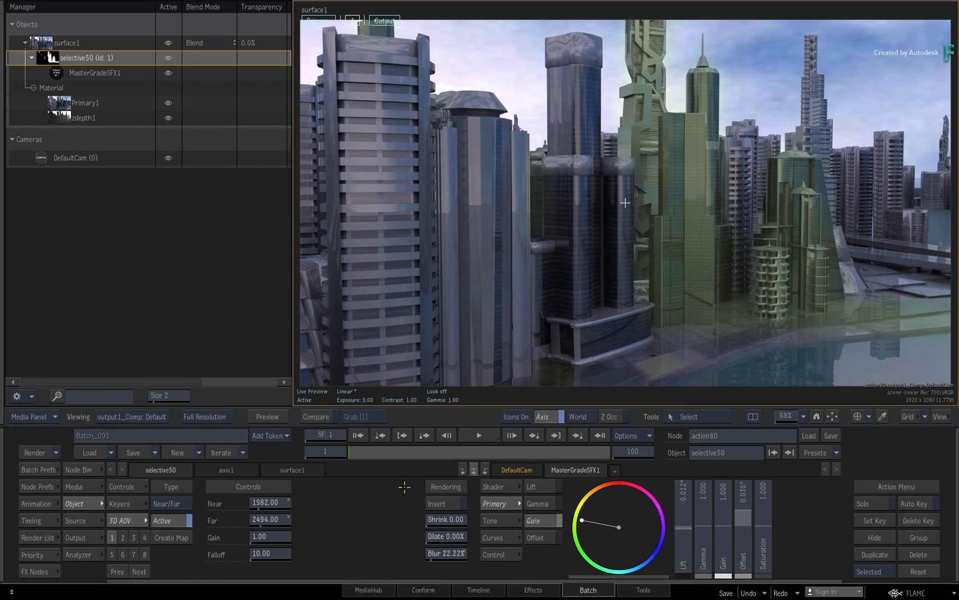
pyautogui.moveTo(394, 548)
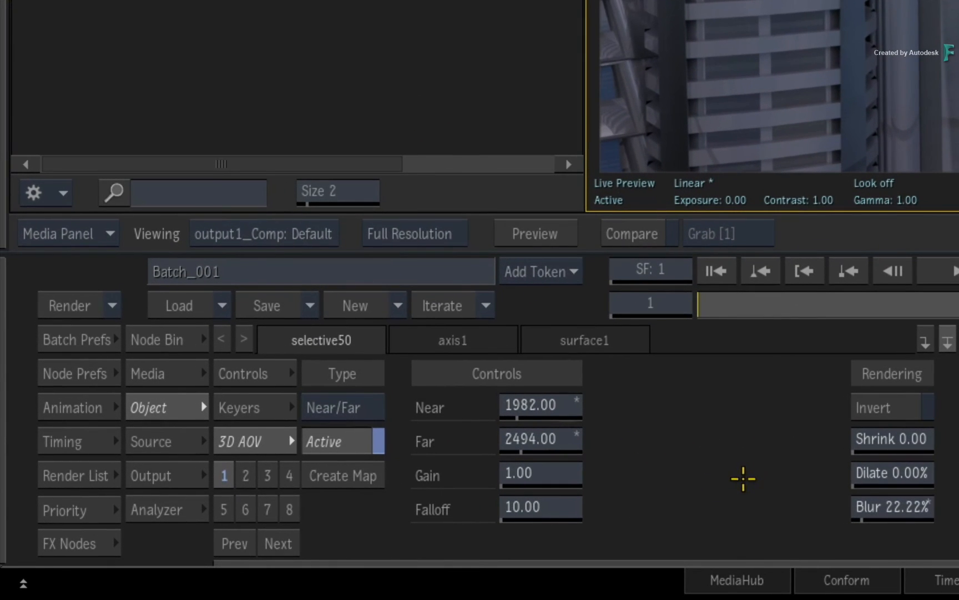
pyautogui.click(238, 406)
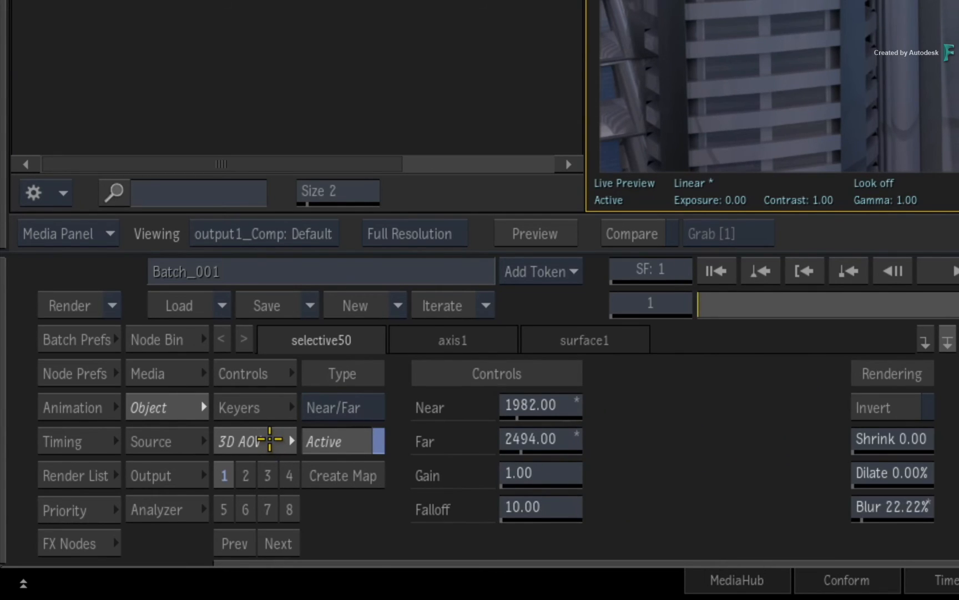
pyautogui.moveTo(266, 394)
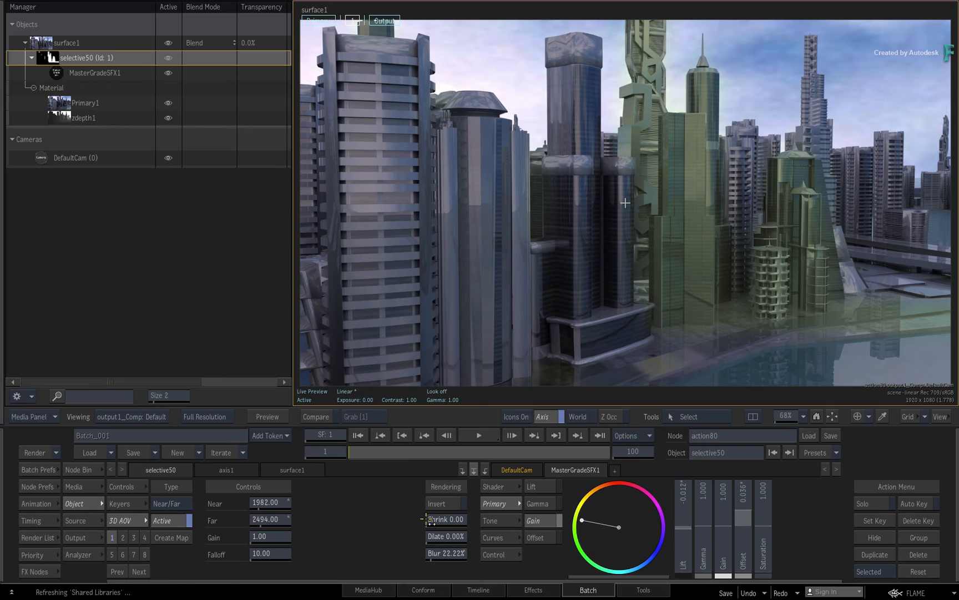
pyautogui.moveTo(360, 500)
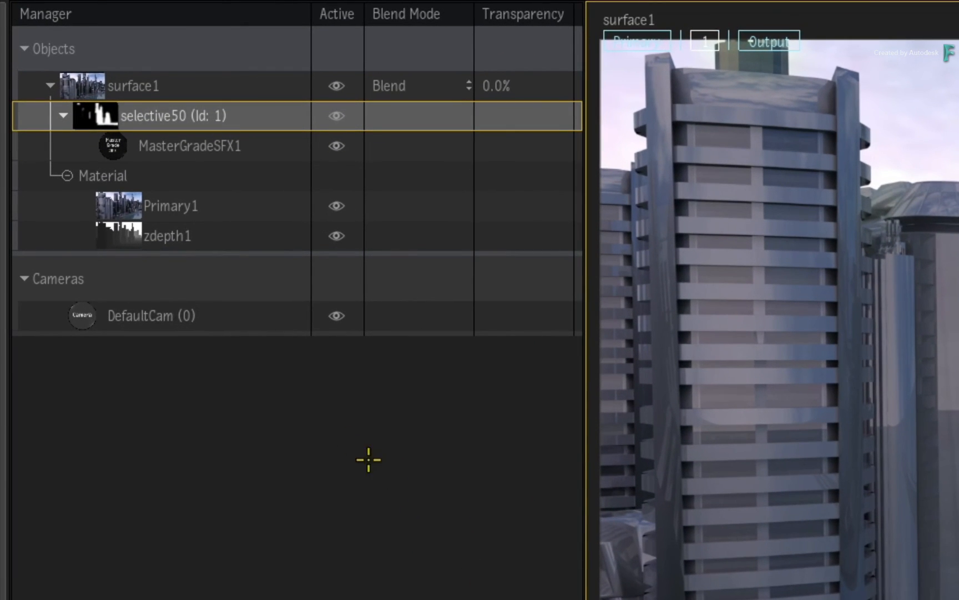
# - Add a Free (Centroid Axis) GMask link to selective50 from the Manager
pyautogui.rightClick(94, 116)
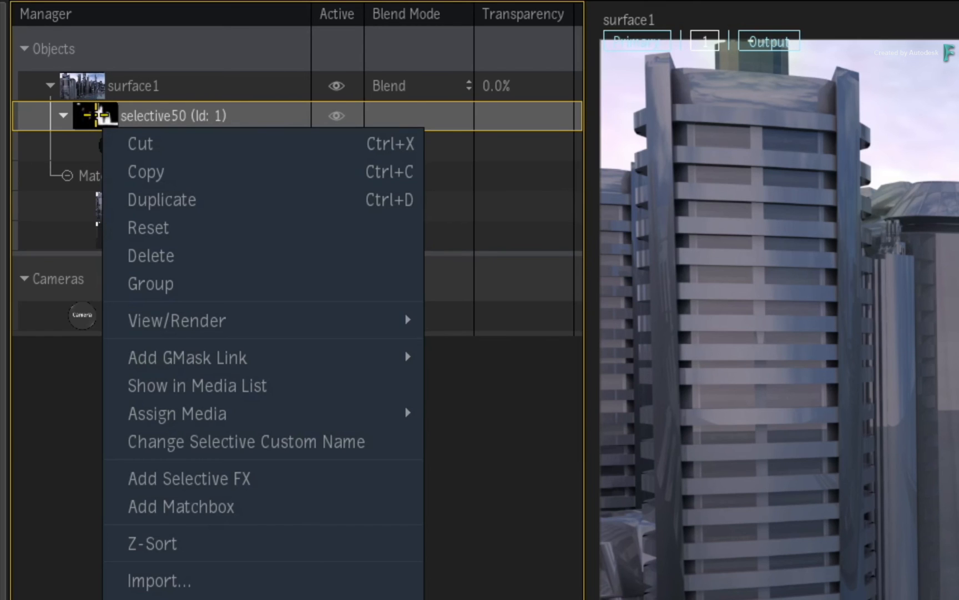
pyautogui.moveTo(187, 356)
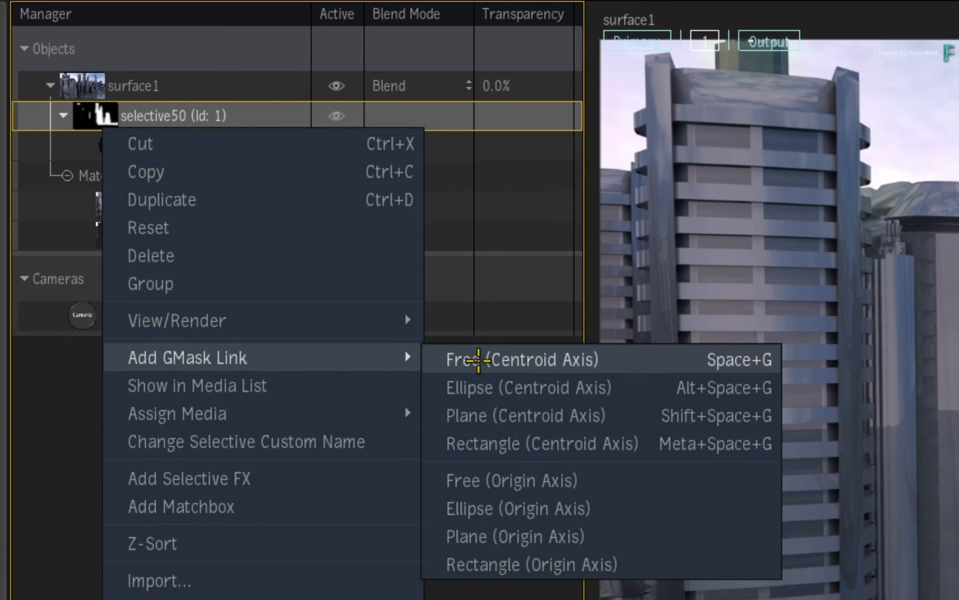
pyautogui.click(523, 359)
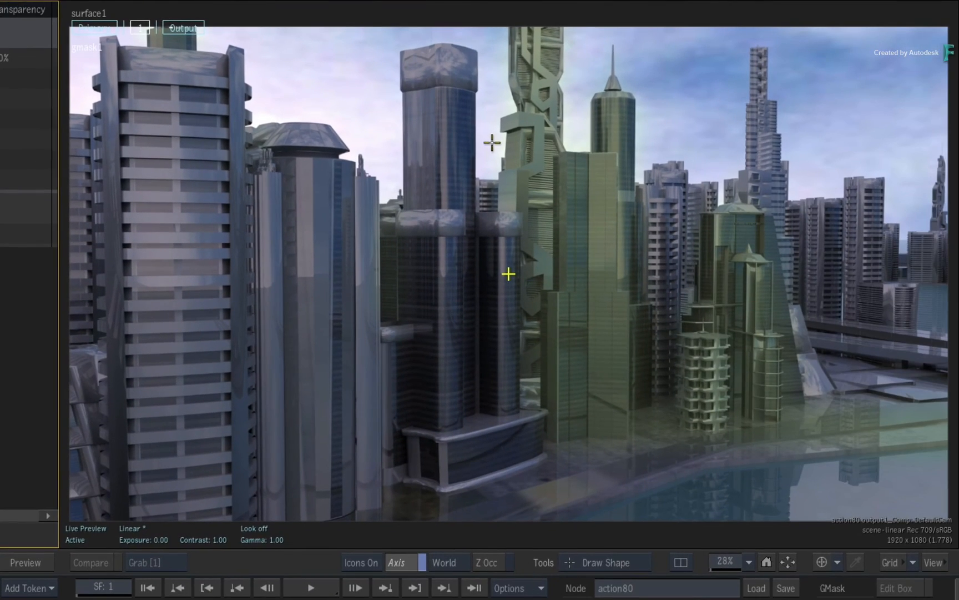
# - Trace a closed freeform mask around the right-side towers and sky, adding an extra point
pyautogui.moveTo(493, 142); pyautogui.dragTo(523, 407)
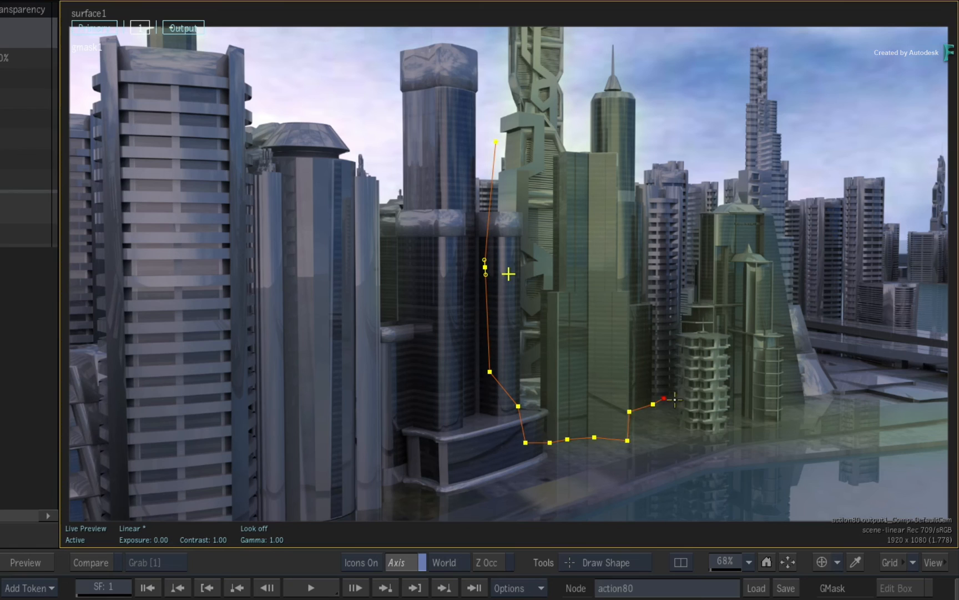
pyautogui.moveTo(663, 398); pyautogui.dragTo(788, 422)
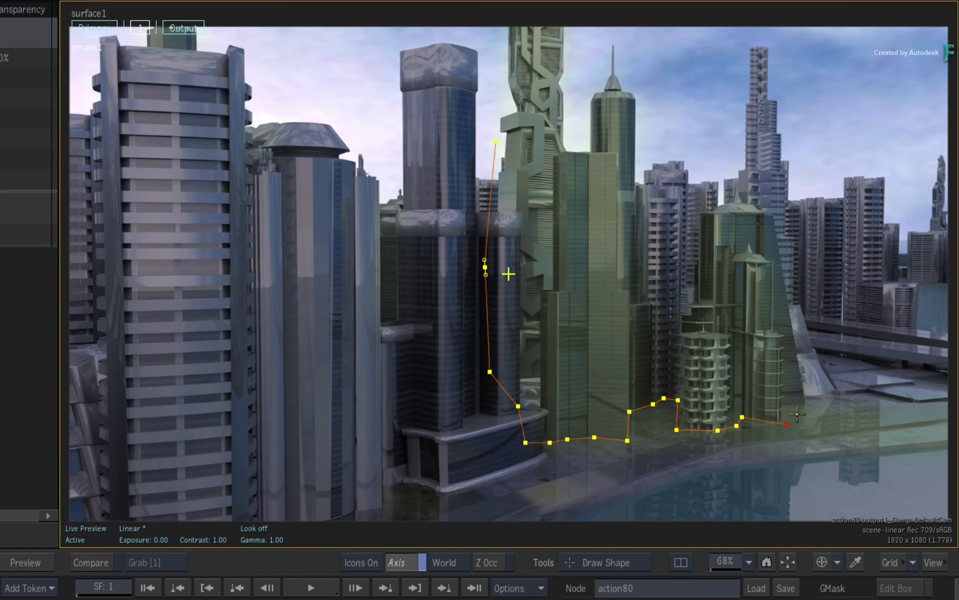
pyautogui.moveTo(790, 424); pyautogui.dragTo(853, 69)
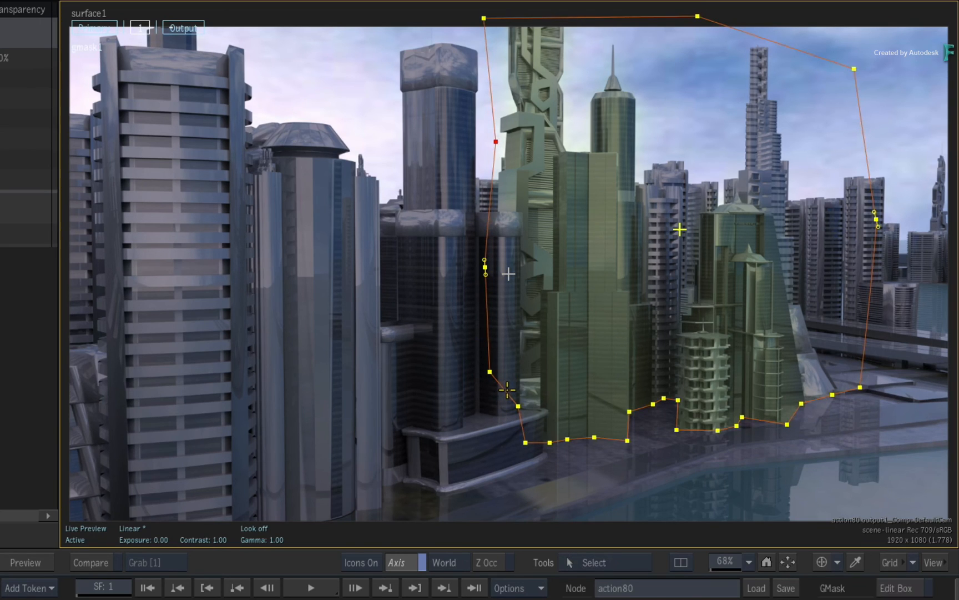
pyautogui.rightClick(506, 390)
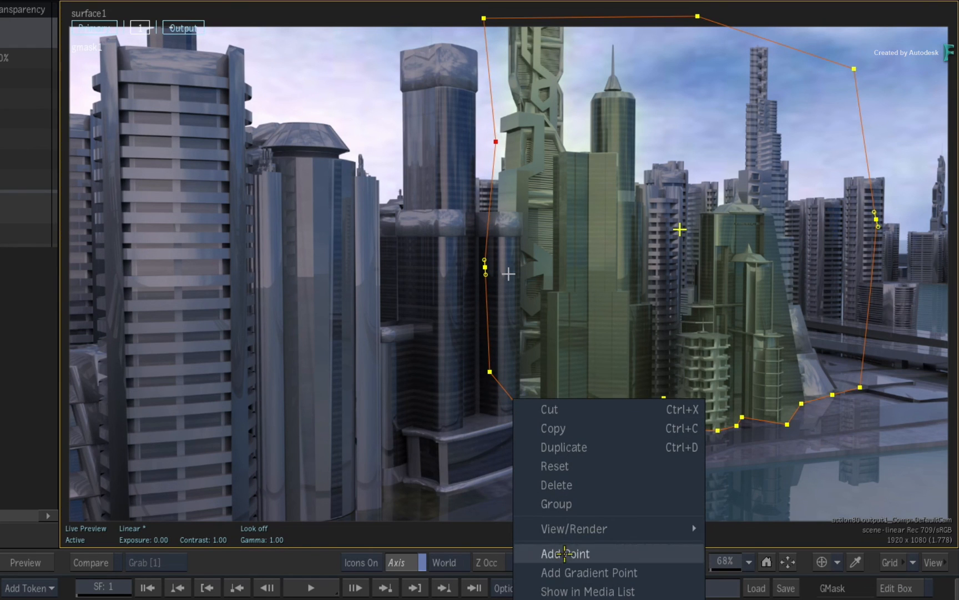
pyautogui.click(564, 553)
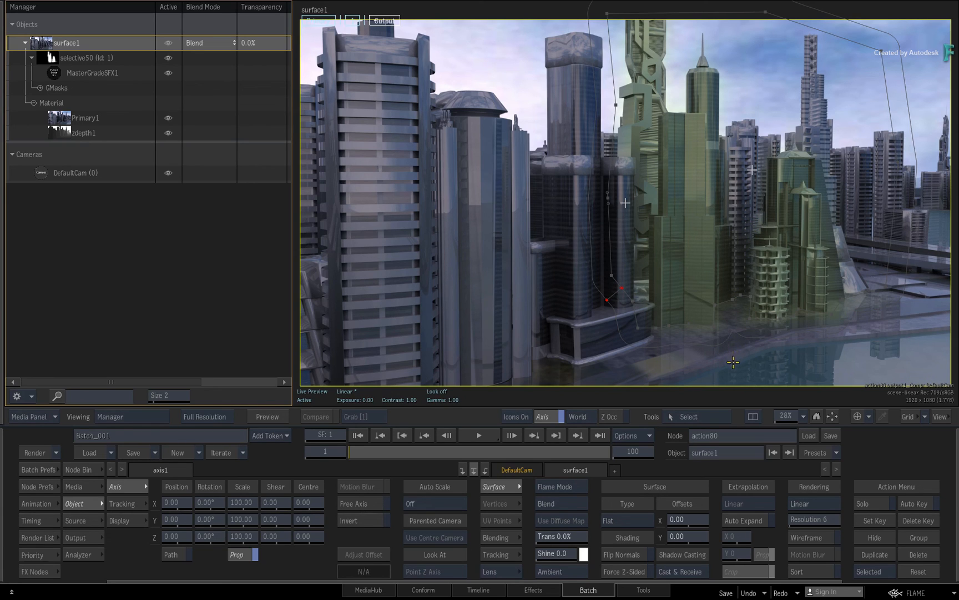
pyautogui.moveTo(724, 360)
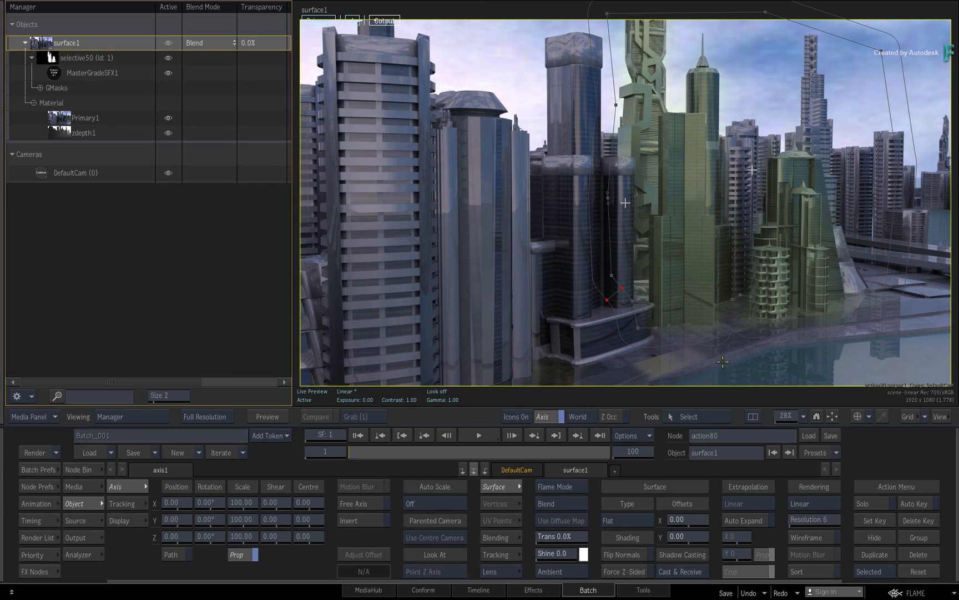
# - Display the zdepth1 depth pass, then open selective50's grade and matte settings
pyautogui.click(85, 133)
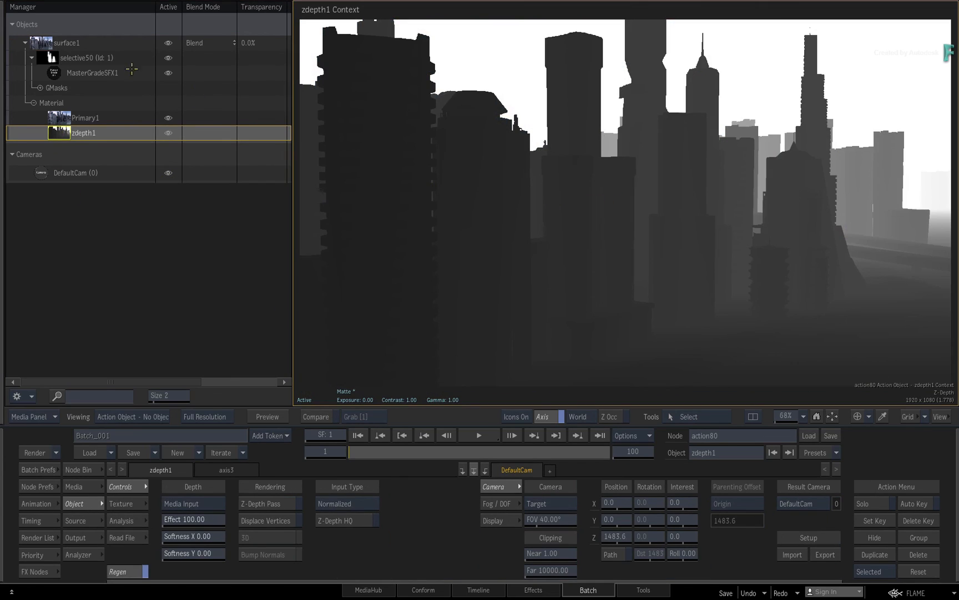
pyautogui.click(86, 58)
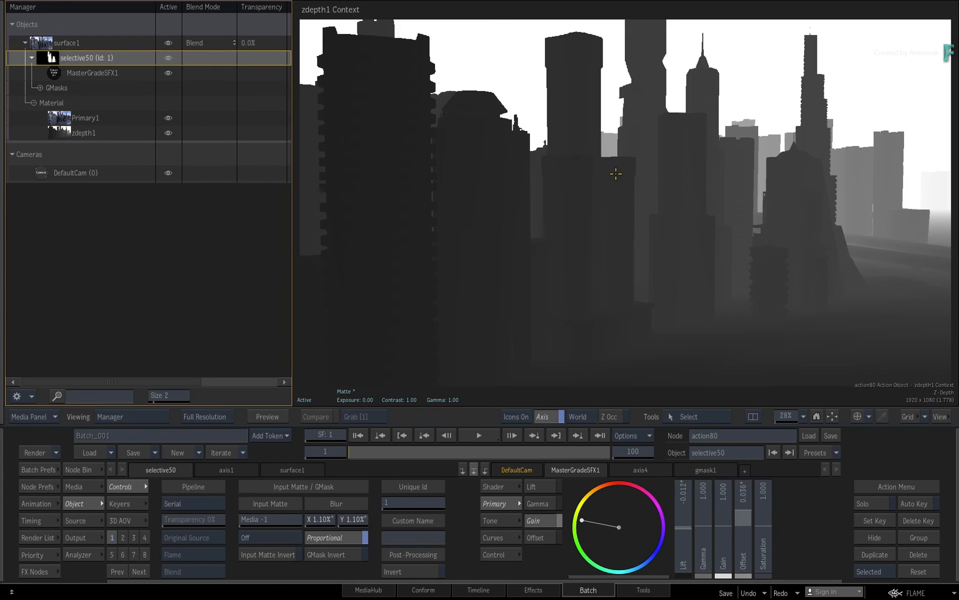